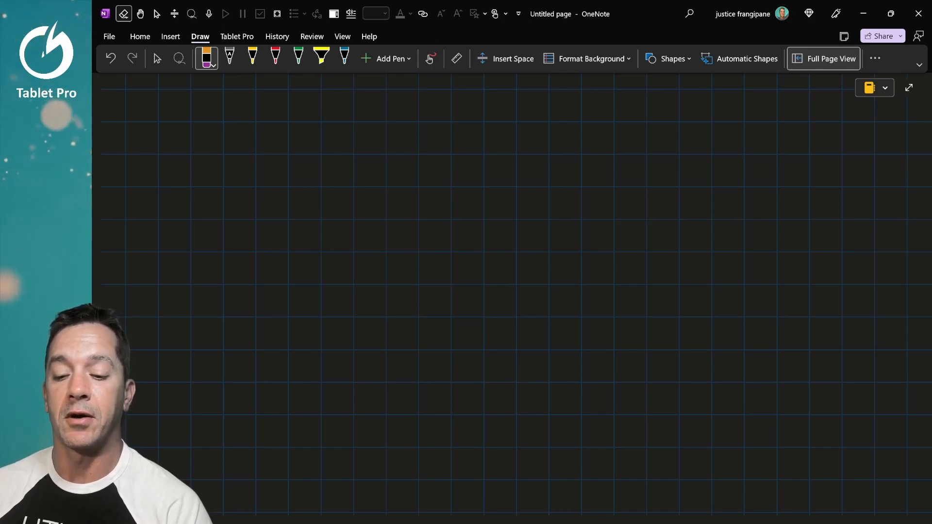
Draw a left-pointing arrow and a tall narrow rectangle to the right of the large rectangle
click(253, 58)
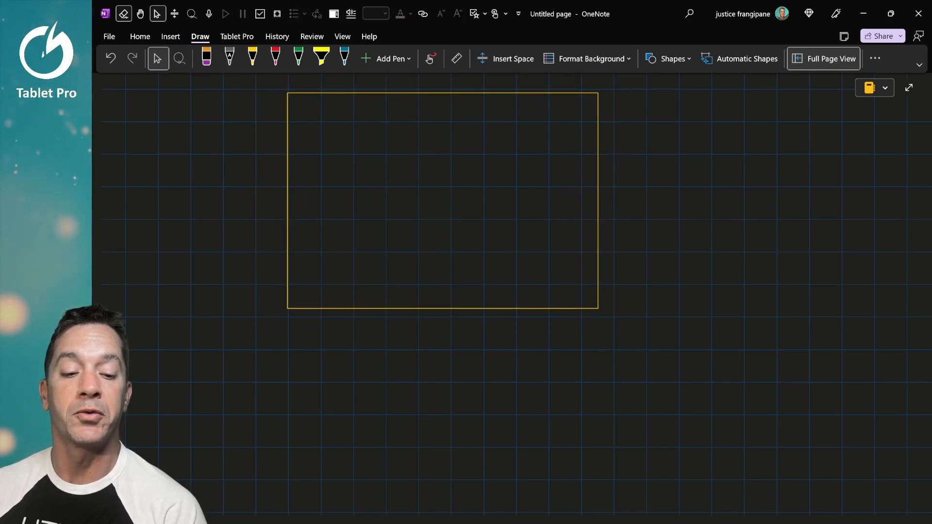
drag(742, 192, 556, 203)
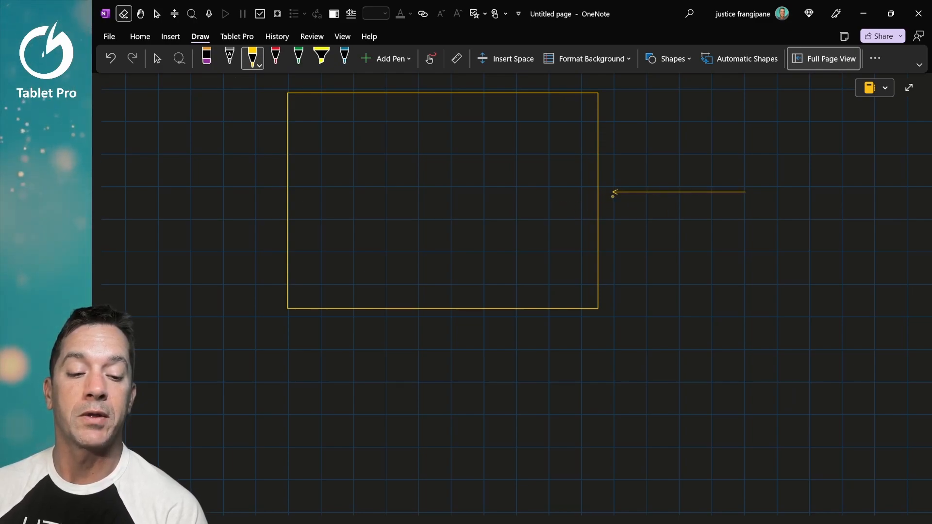
drag(743, 107, 765, 291)
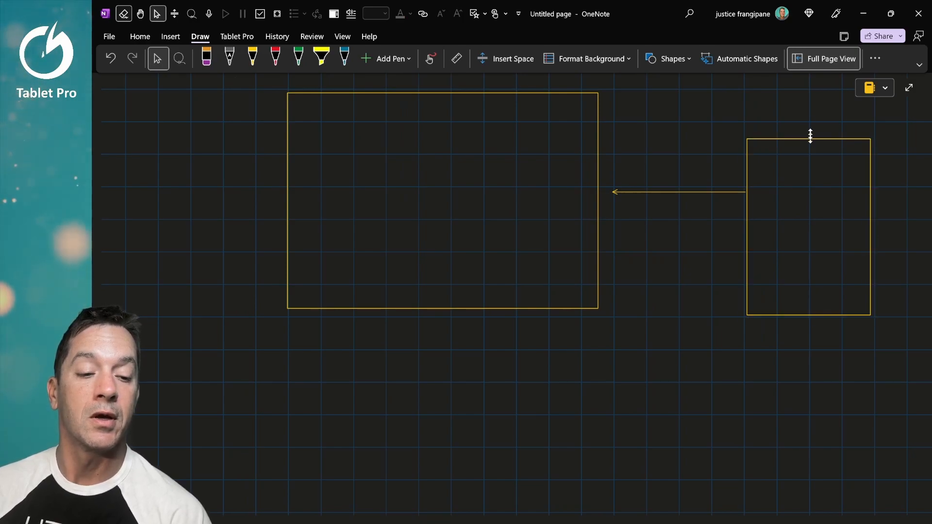
click(807, 226)
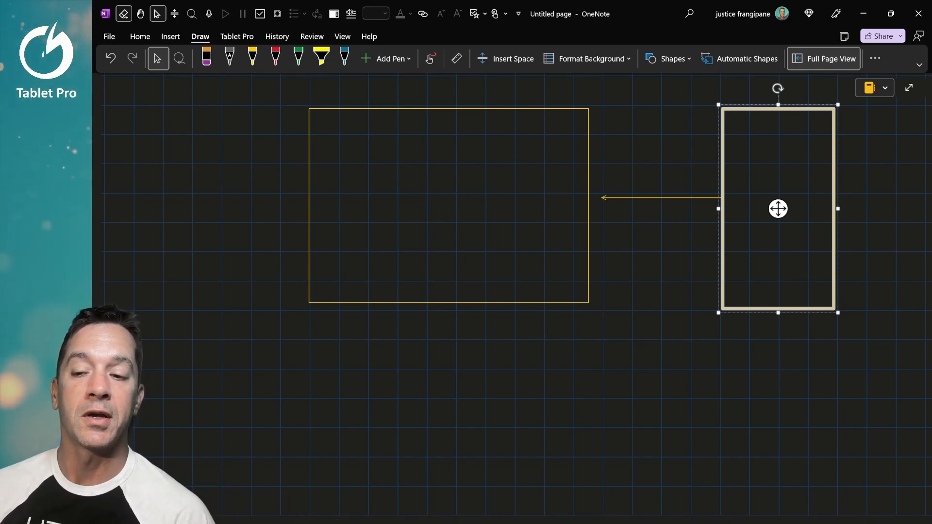
scroll(down, 3)
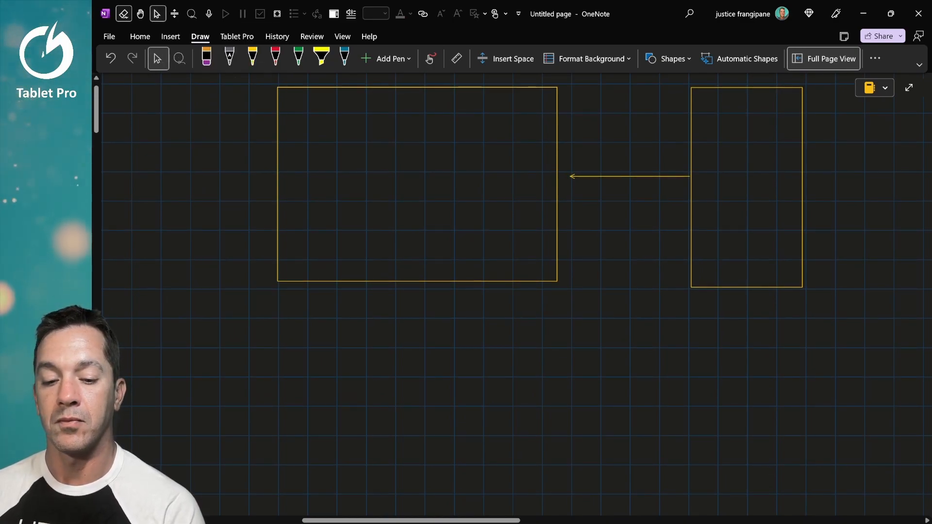
Draw an upward arrow with the yellow pen just left of the large rectangle
click(251, 58)
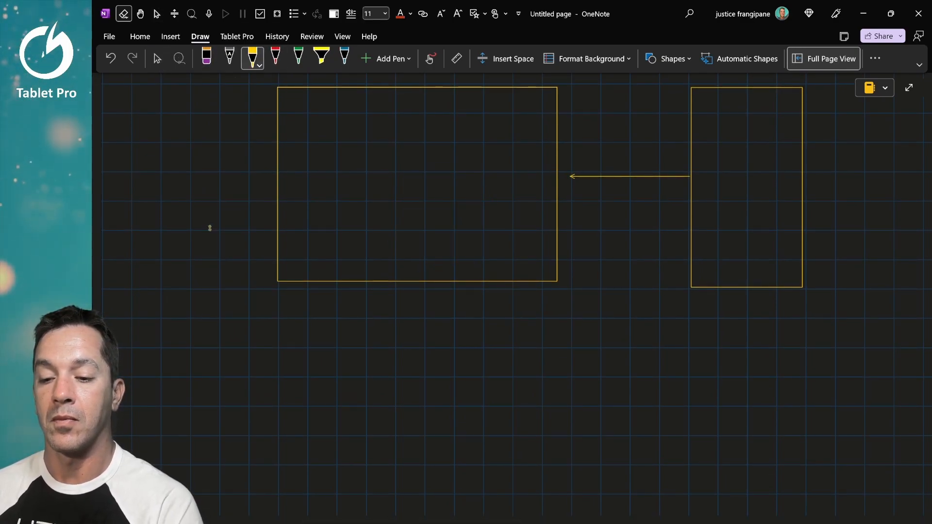
drag(206, 242, 207, 88)
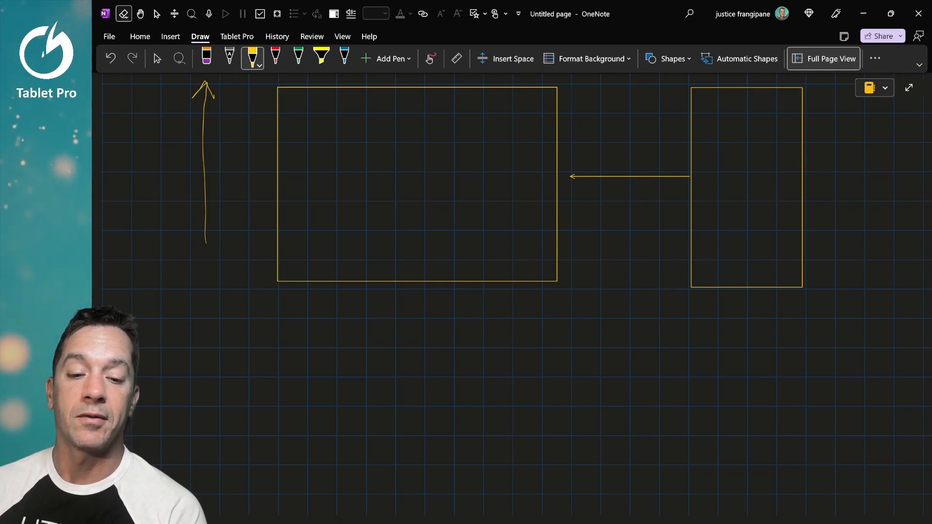
click(587, 59)
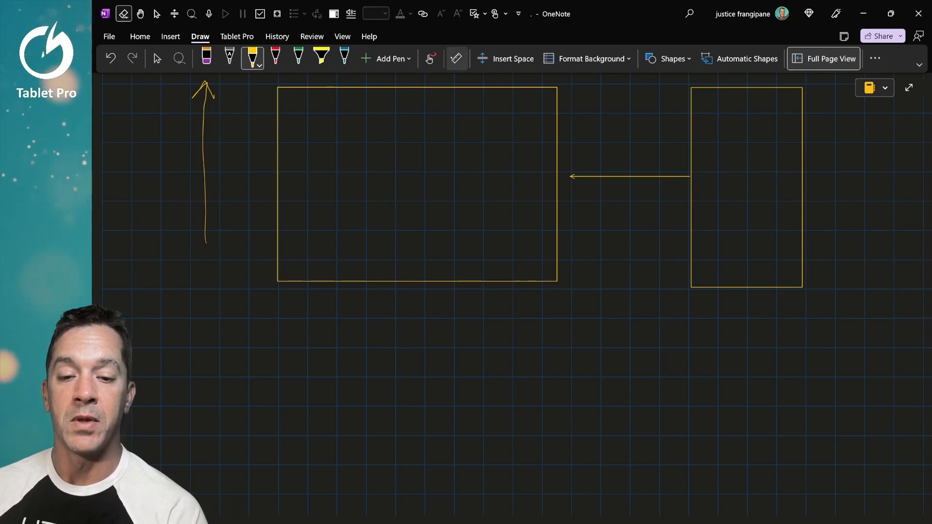
Use the Ruler at 45° to draw straight walls inside the rectangle, then a circle below it
click(456, 59)
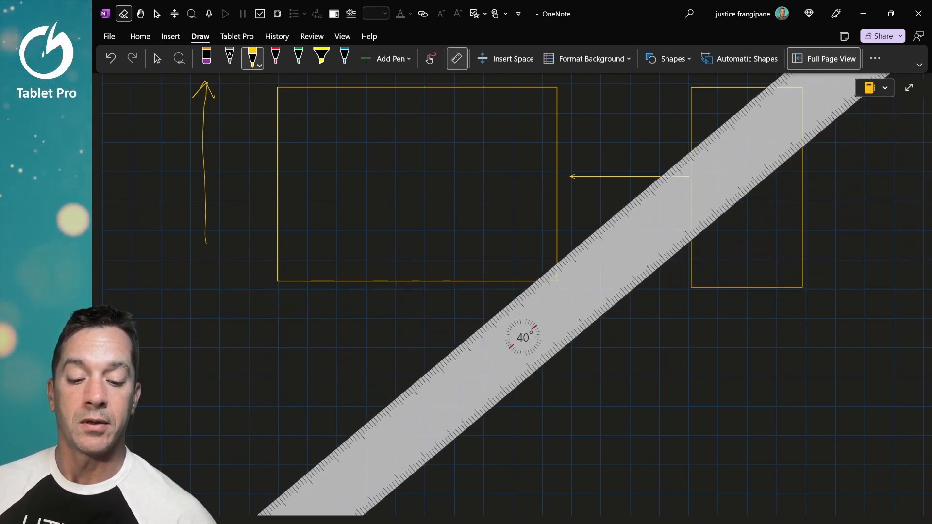
drag(523, 337, 470, 279)
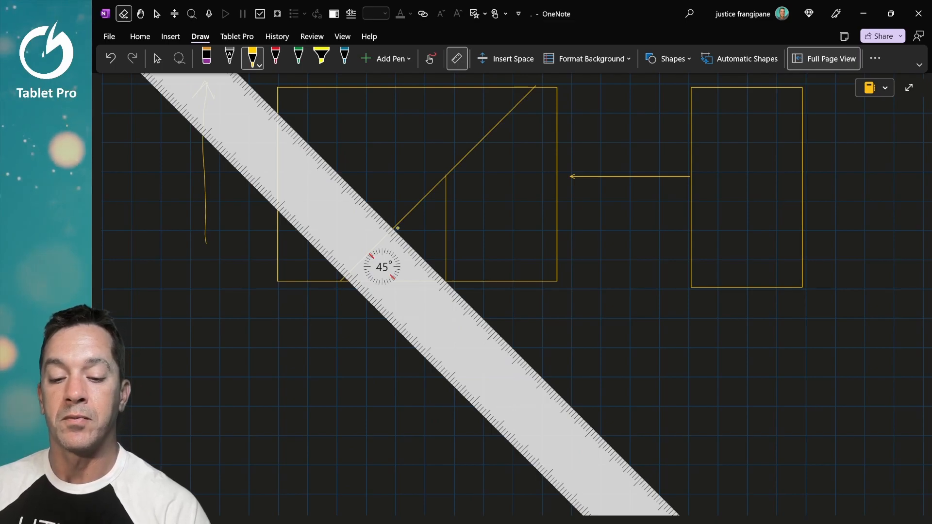
drag(398, 229, 442, 279)
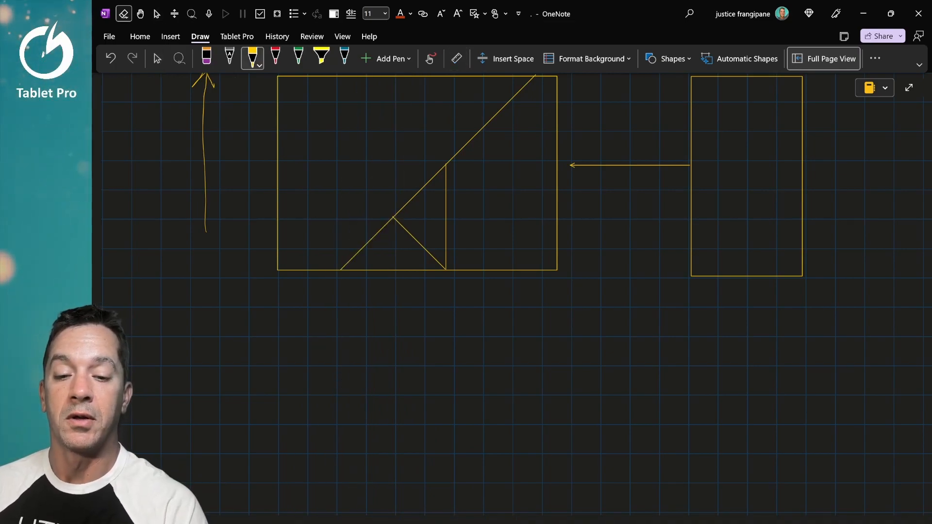
drag(420, 134, 451, 89)
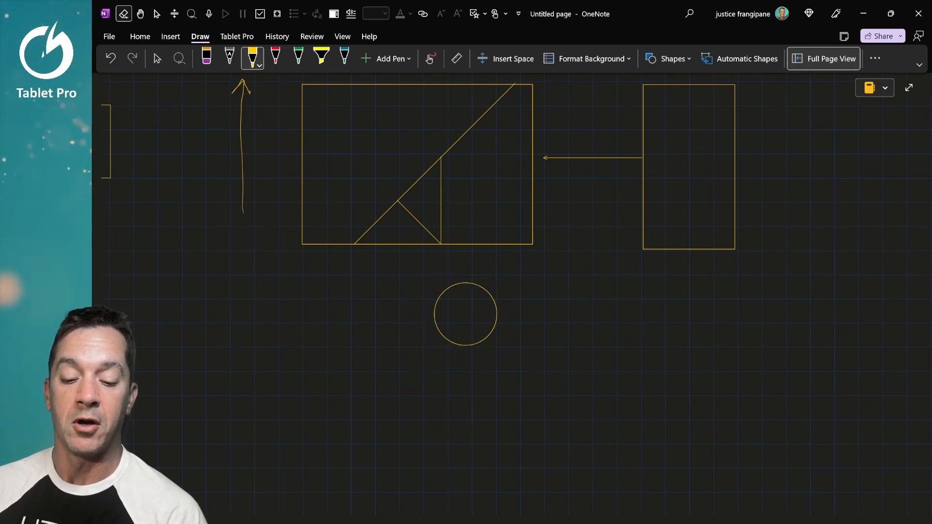
Move the circle into the rectangle's top-left corner and shrink it to a small size
click(465, 314)
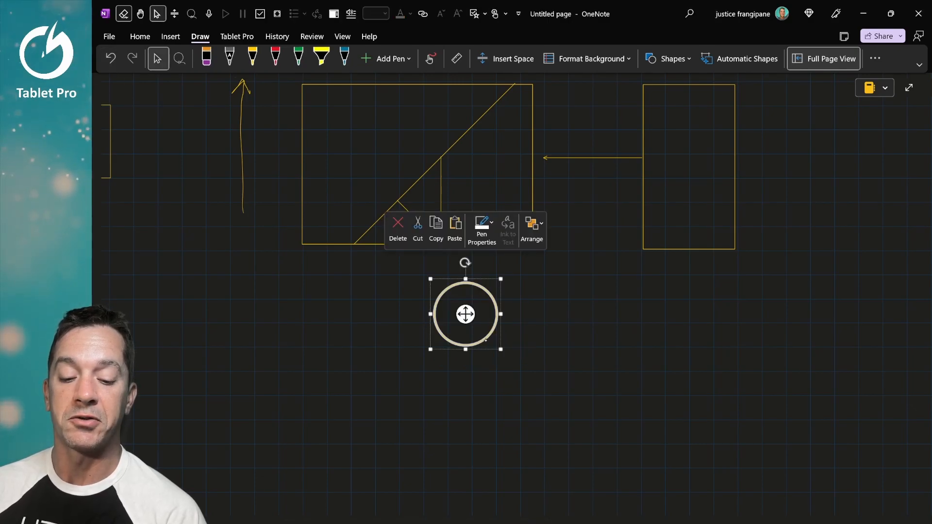
drag(465, 313, 344, 129)
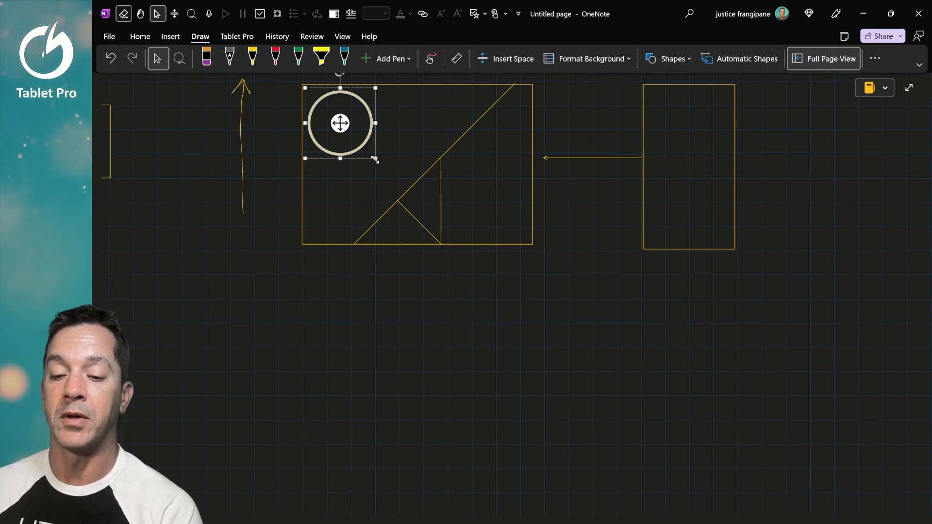
drag(375, 159, 338, 123)
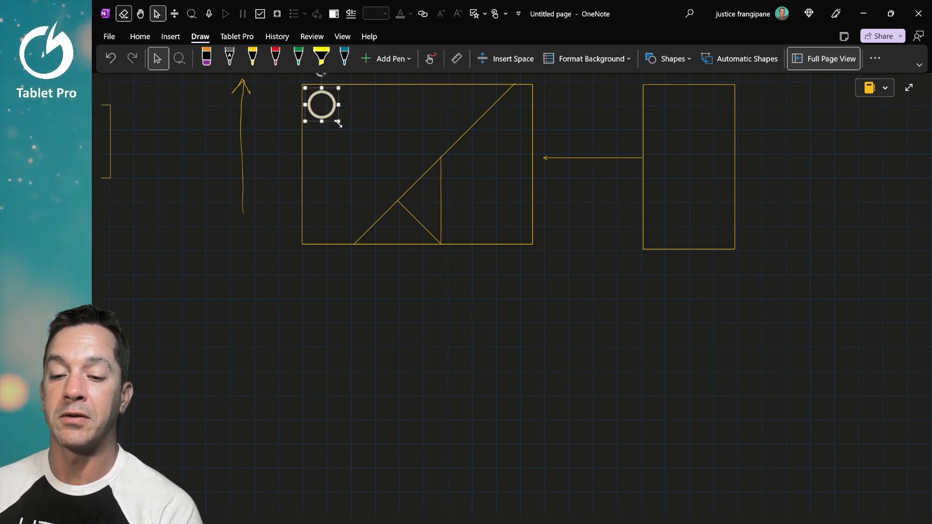
click(486, 265)
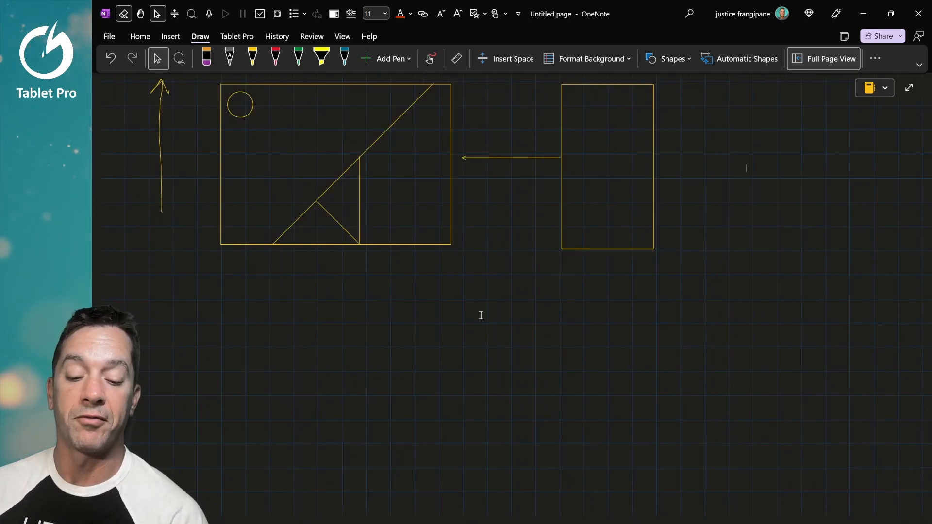
Sketch a trapezoid below the plan and a line from the rectangle's bottom-right corner to it
click(252, 58)
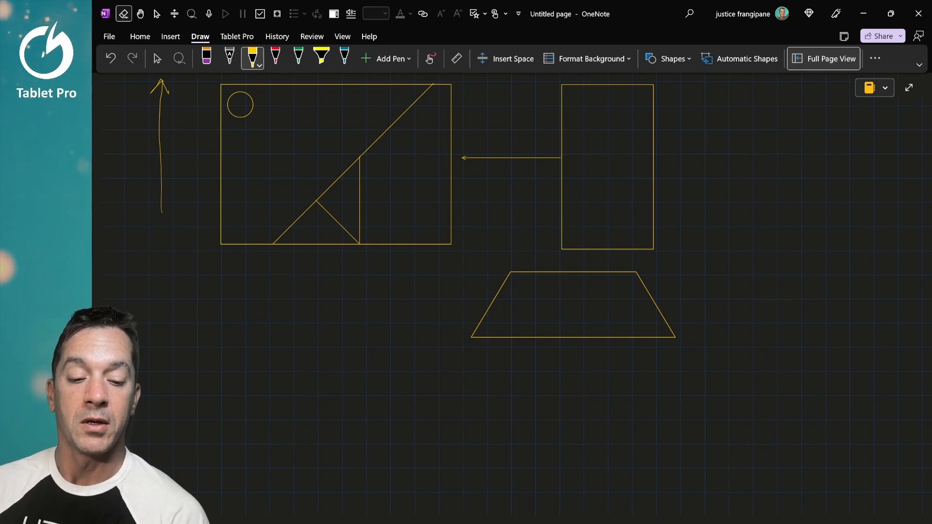
drag(393, 190, 588, 297)
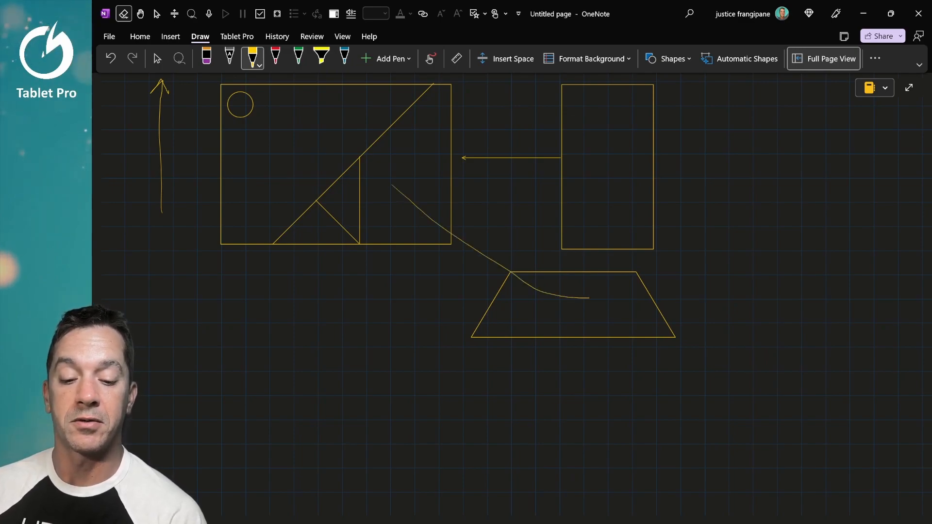
drag(586, 297, 621, 307)
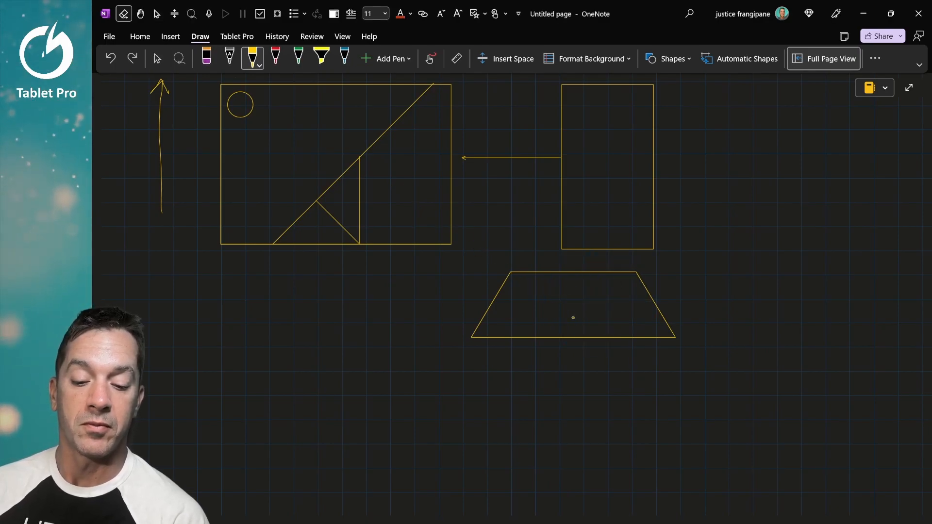
drag(410, 189, 616, 279)
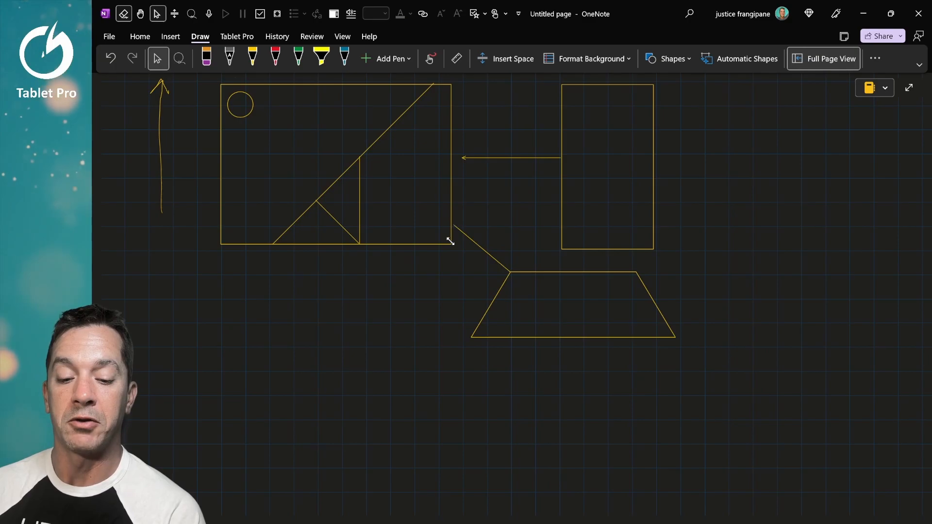
Switch back to the pen via the Tablet Pro radial menu and continue the connecting line
click(481, 246)
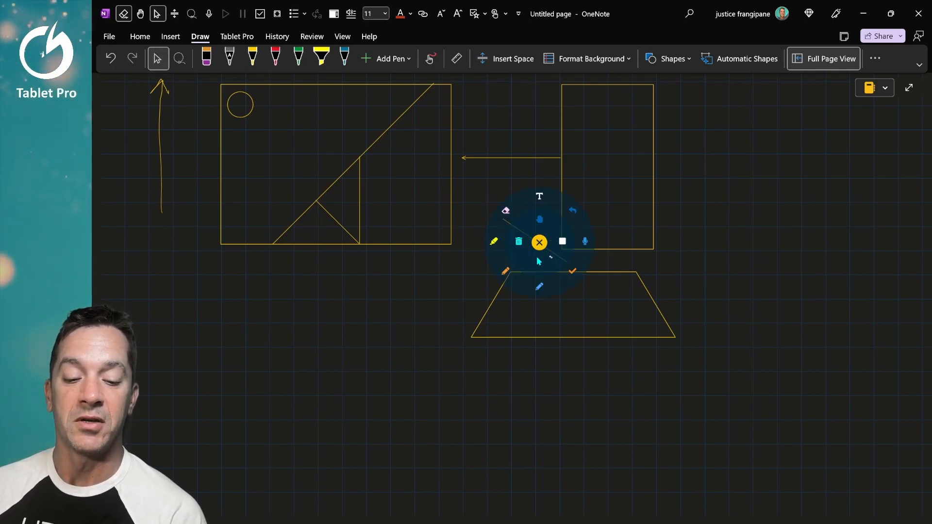
click(539, 242)
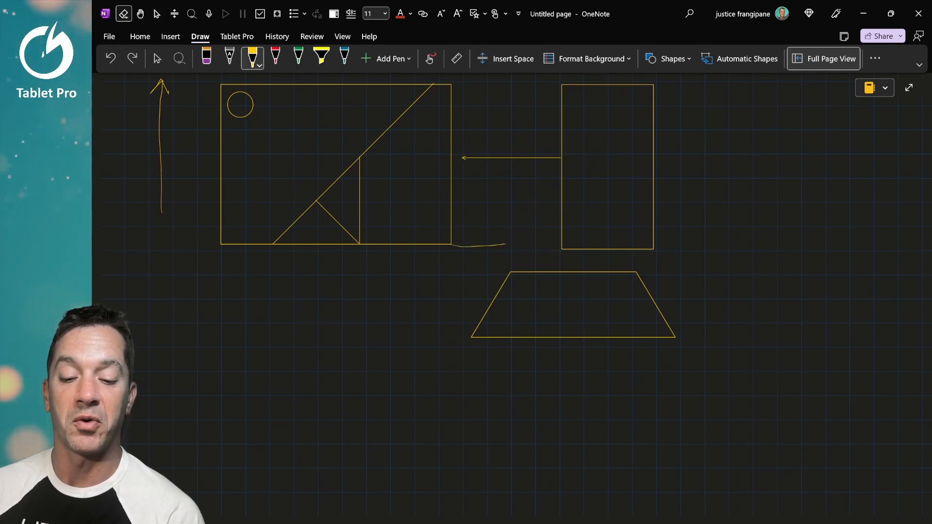
drag(451, 246, 512, 272)
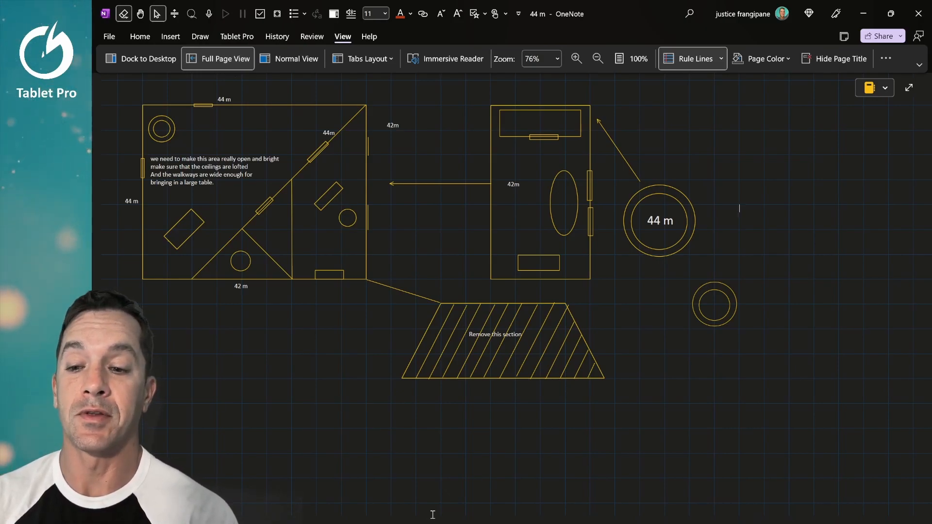
Choose the yellow pen with the straight-line shape for drawing lines near the 44 m circle
click(200, 36)
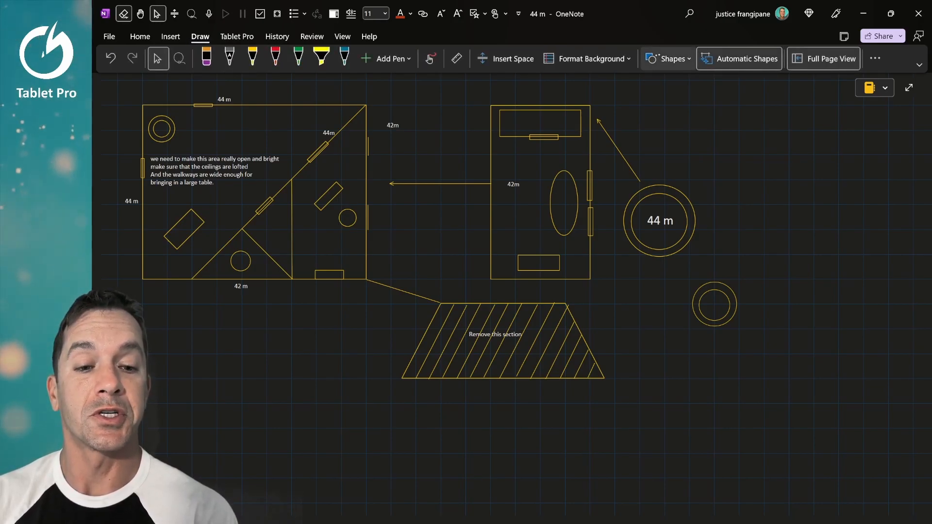
click(667, 59)
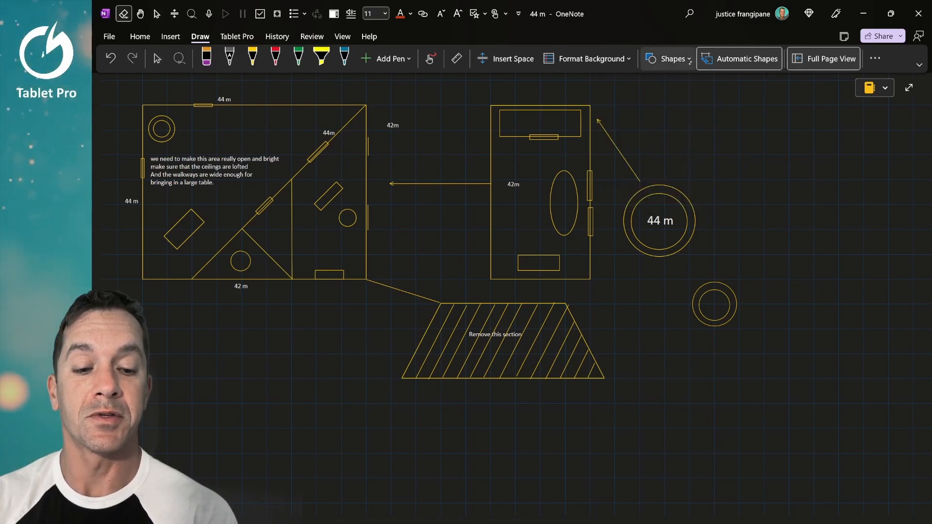
click(670, 59)
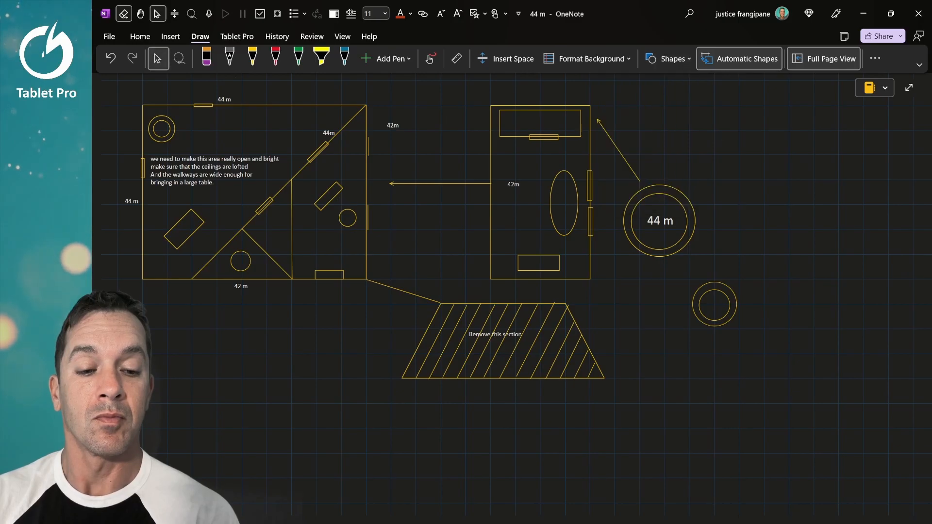
click(252, 58)
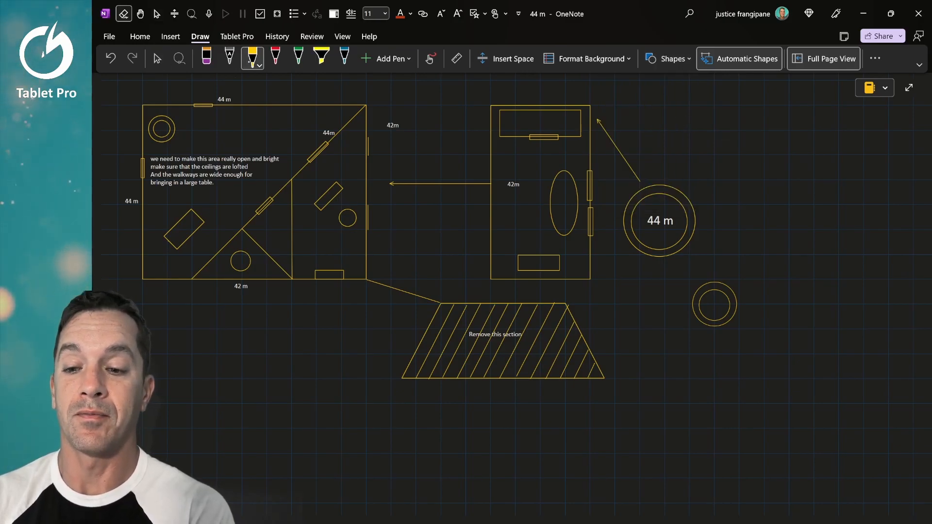
click(669, 58)
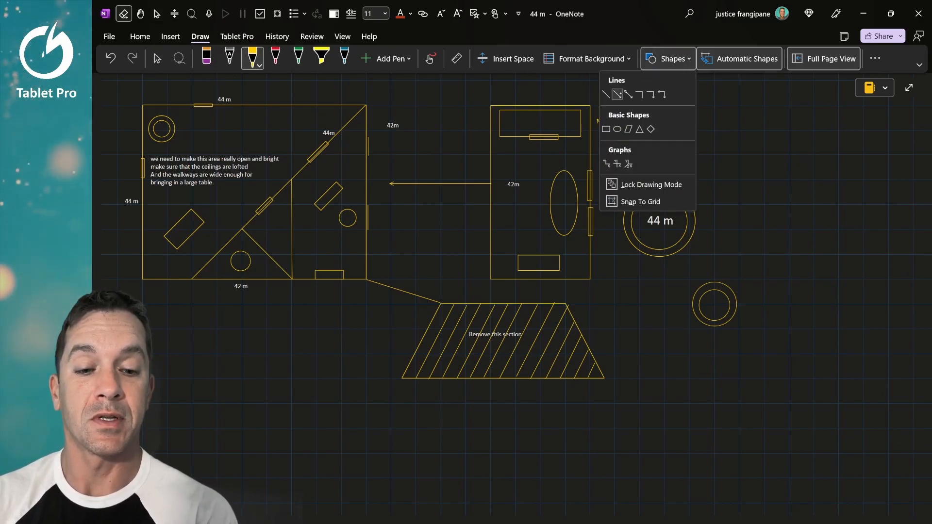
click(667, 58)
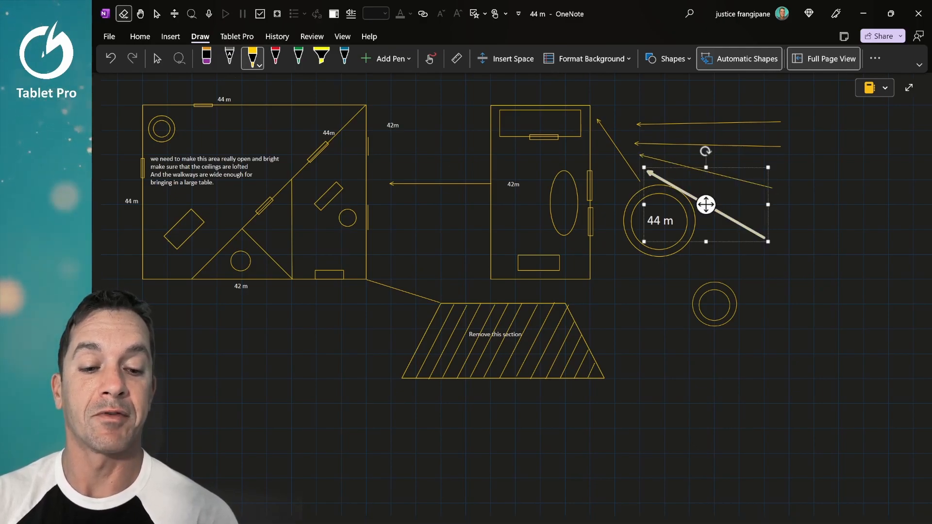
Undo the practice lines and test diamonds so the floor plan returns to its earlier layout
click(206, 58)
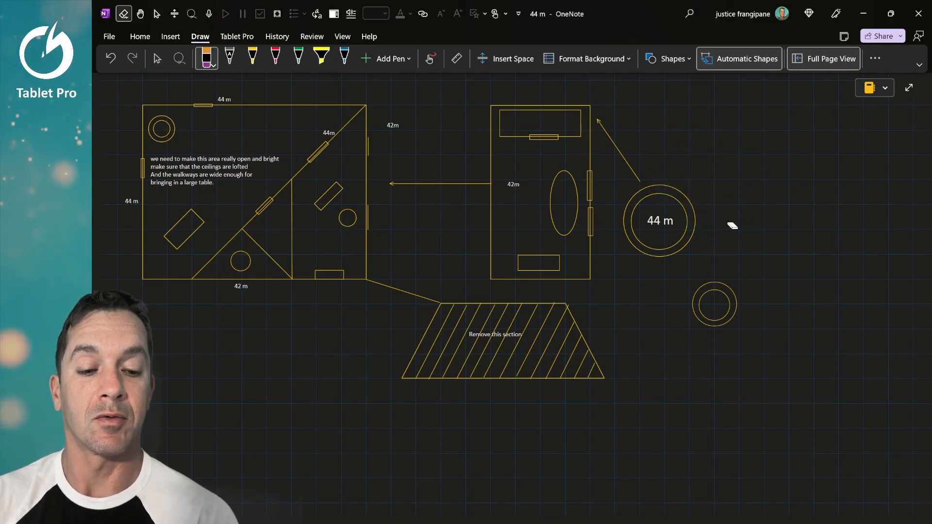
click(671, 59)
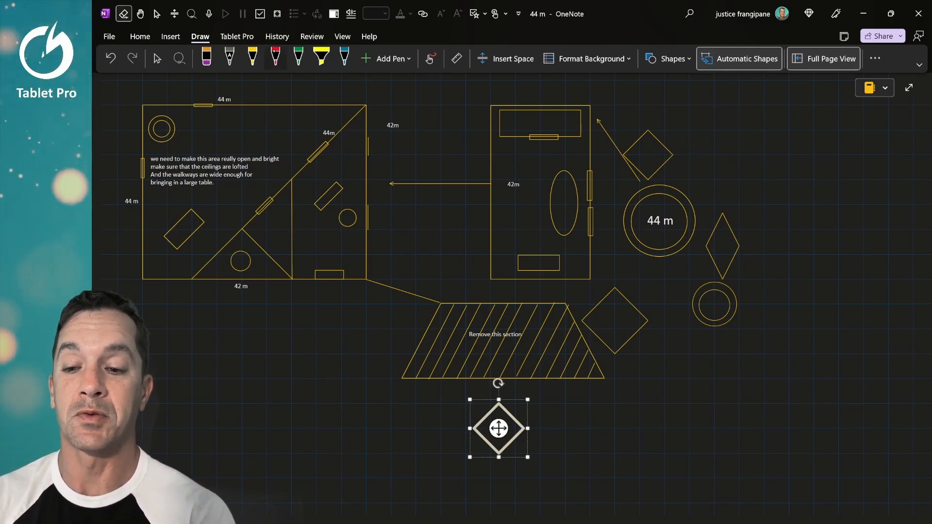
click(275, 58)
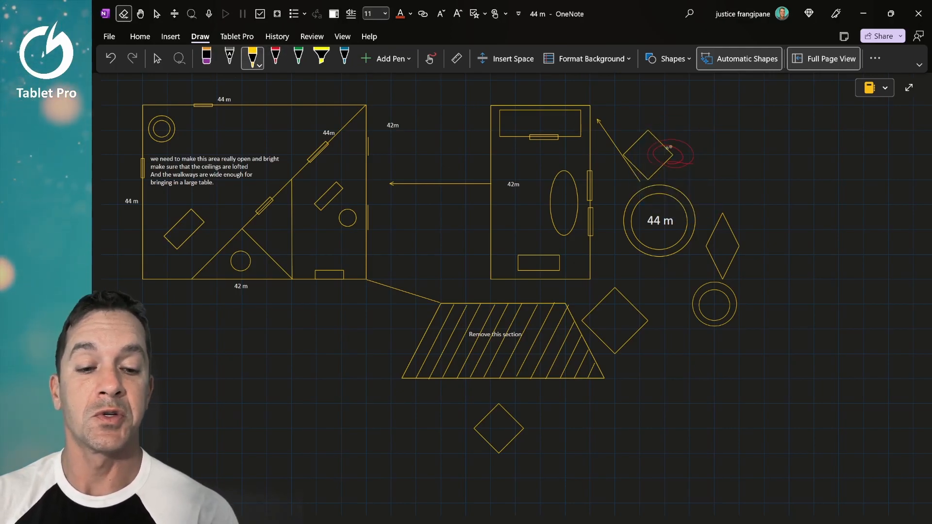
click(205, 58)
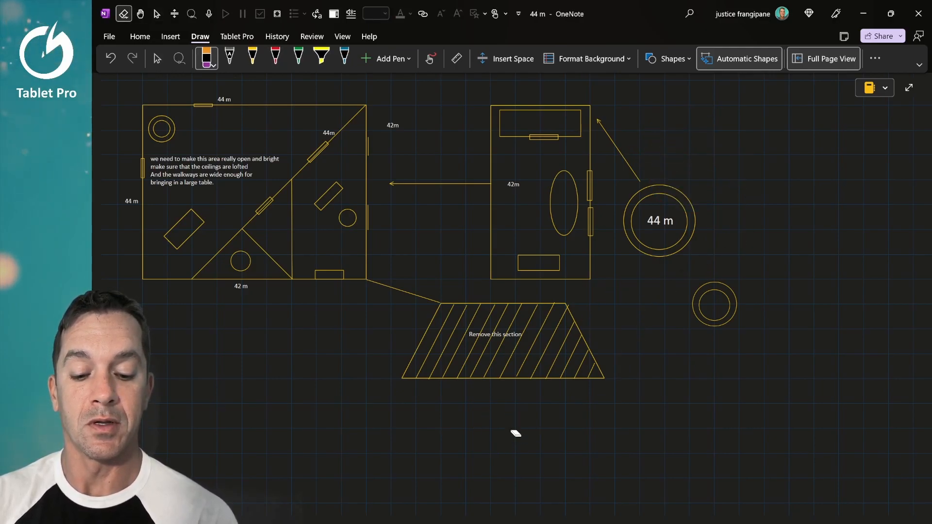
click(668, 58)
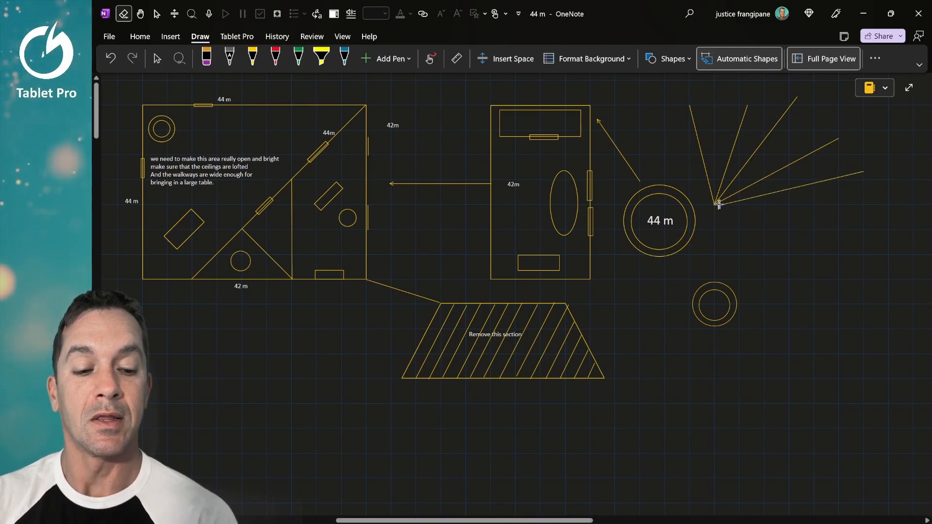
Add a horizontal line to the fan radiating beside the 44 m circle
drag(716, 205, 880, 204)
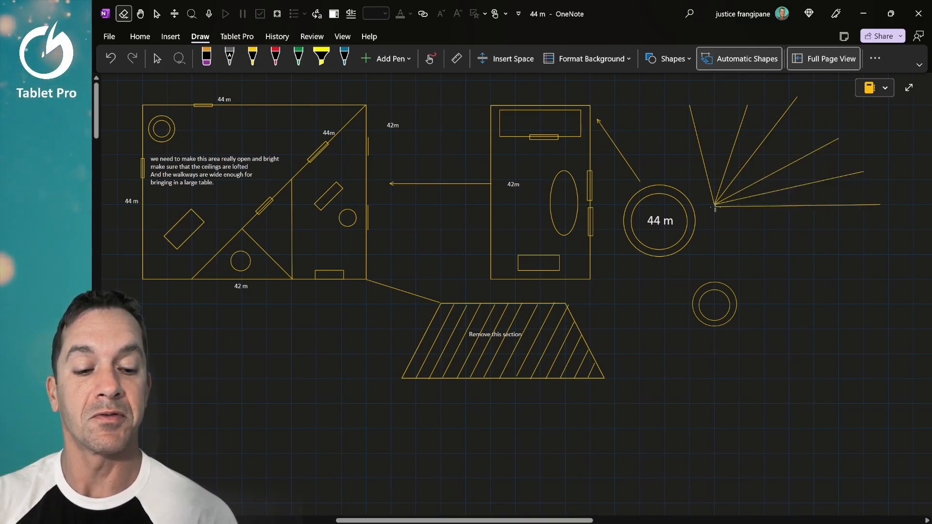
click(252, 58)
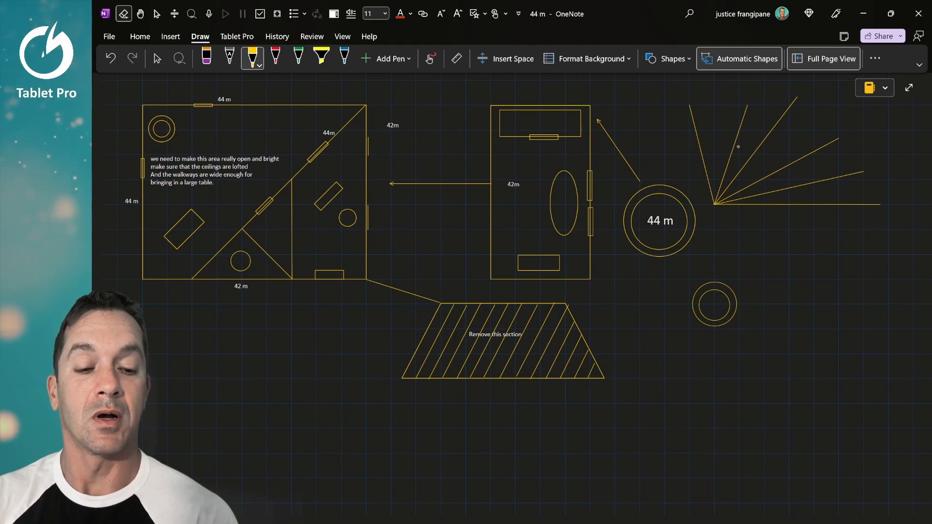
click(667, 58)
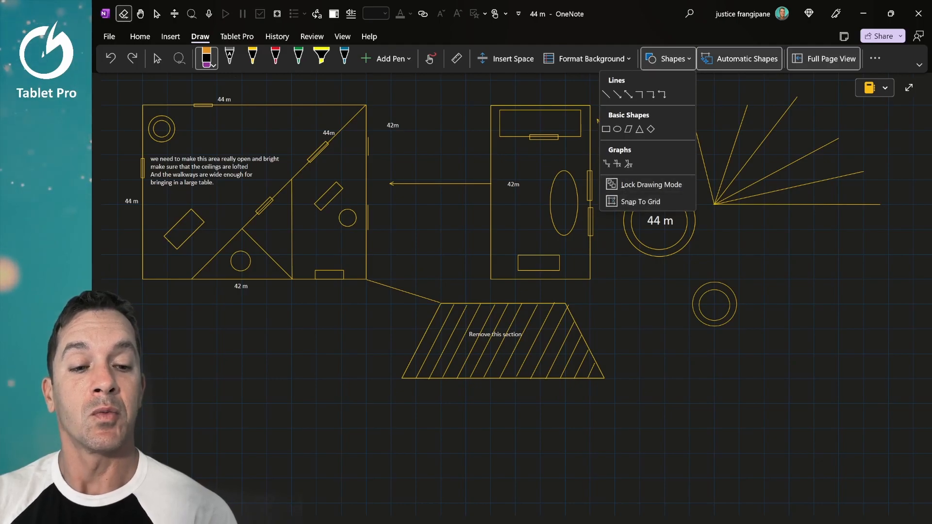
click(157, 58)
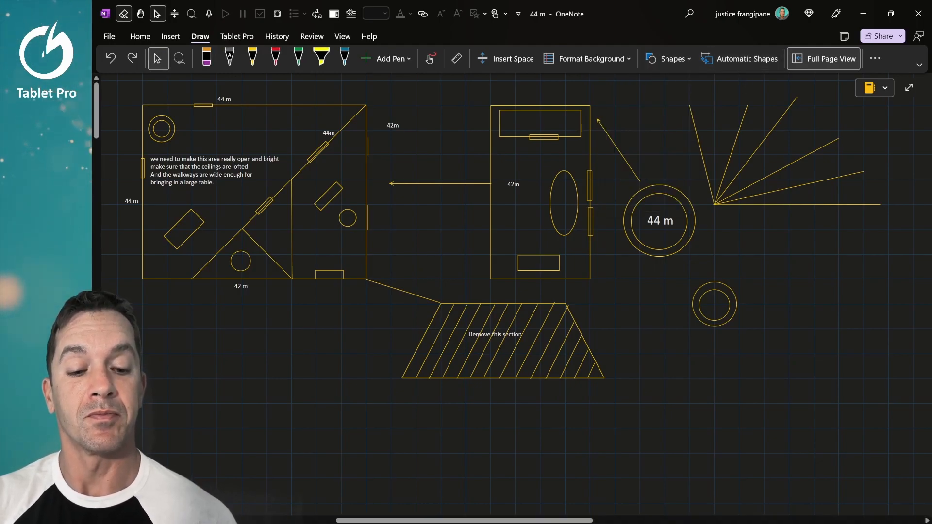
scroll(right, 3)
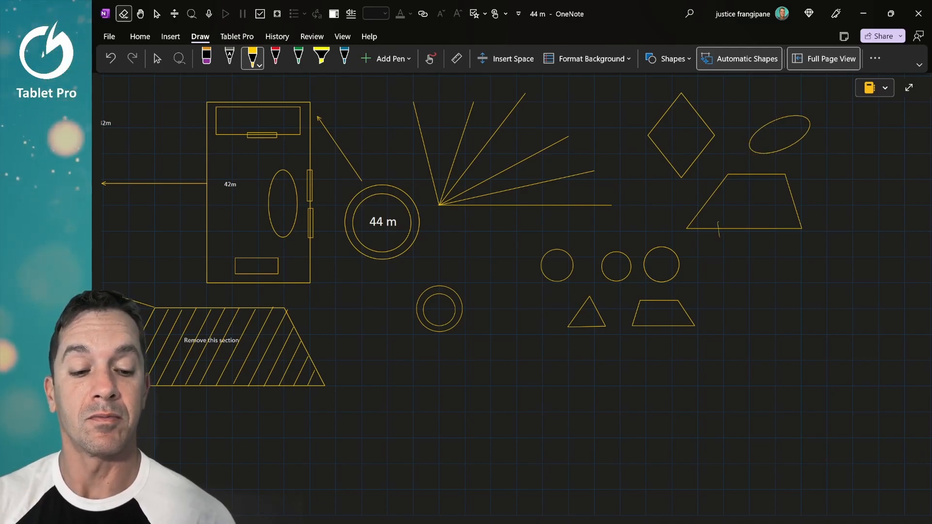
Draw practice rectangles and shapes, handwrite hello, then go to the untitled floor plan page
drag(720, 227, 778, 235)
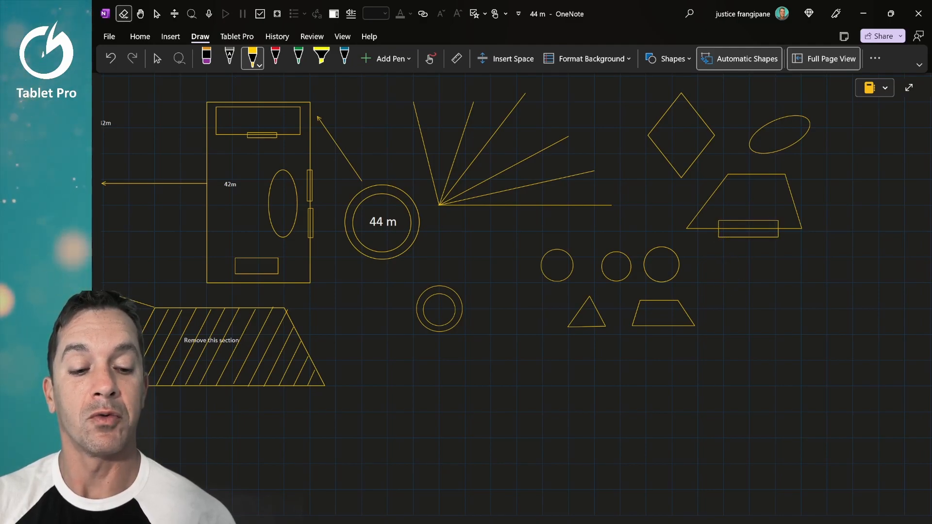
drag(728, 252, 750, 284)
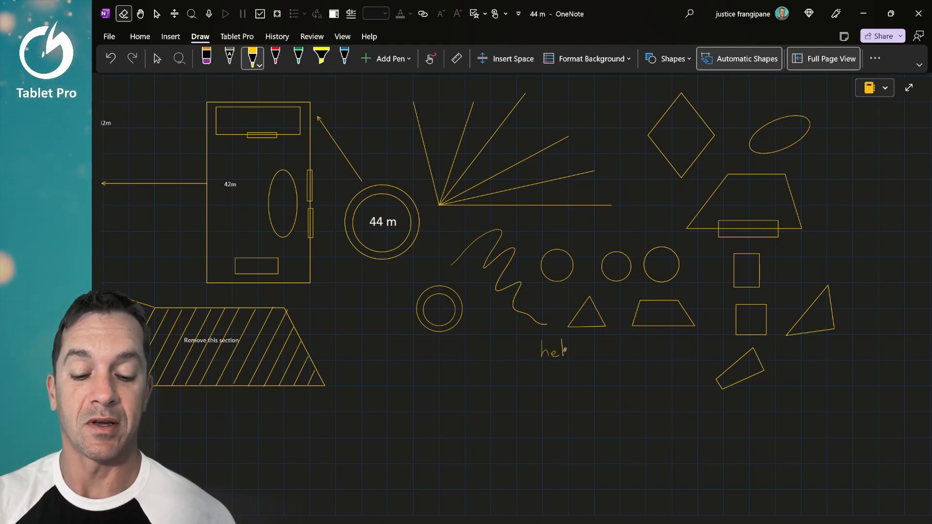
text(llo)
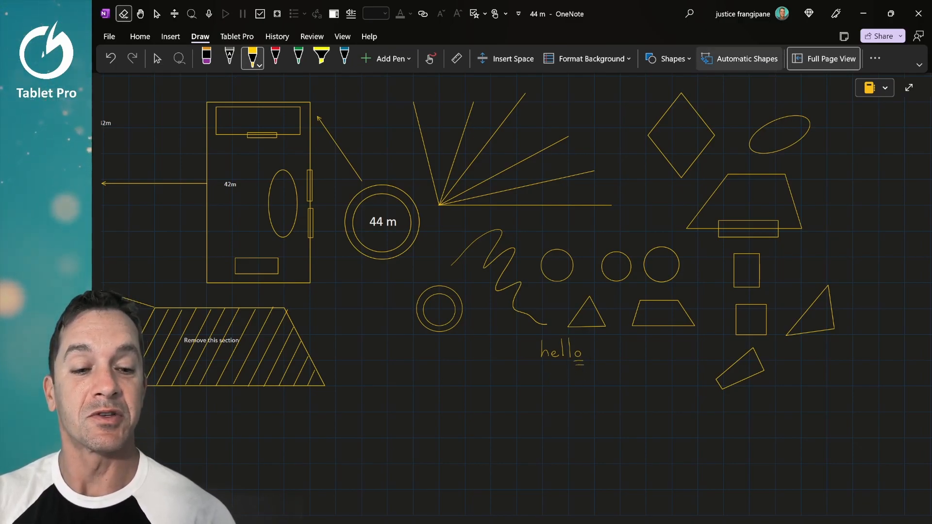
click(157, 59)
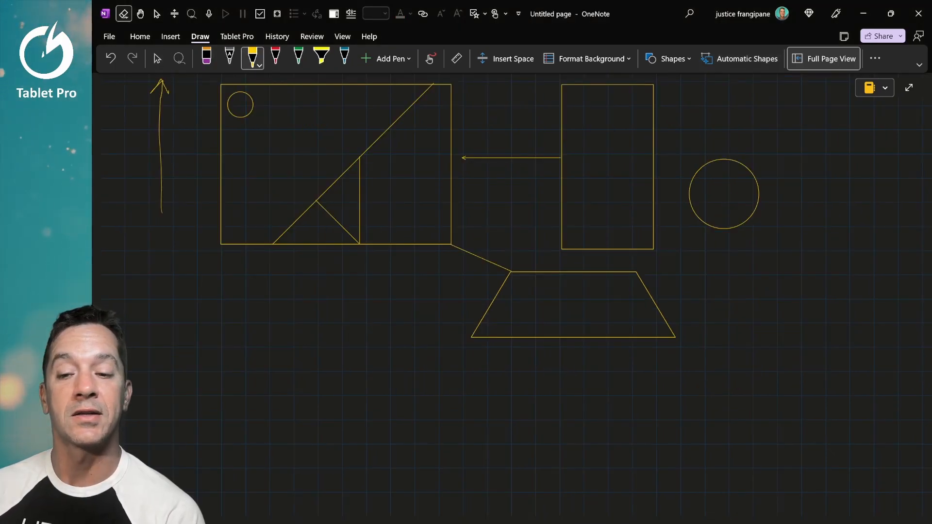
Type a 44 m label inside the right-hand circle and enlarge its font from the Home tab
click(229, 58)
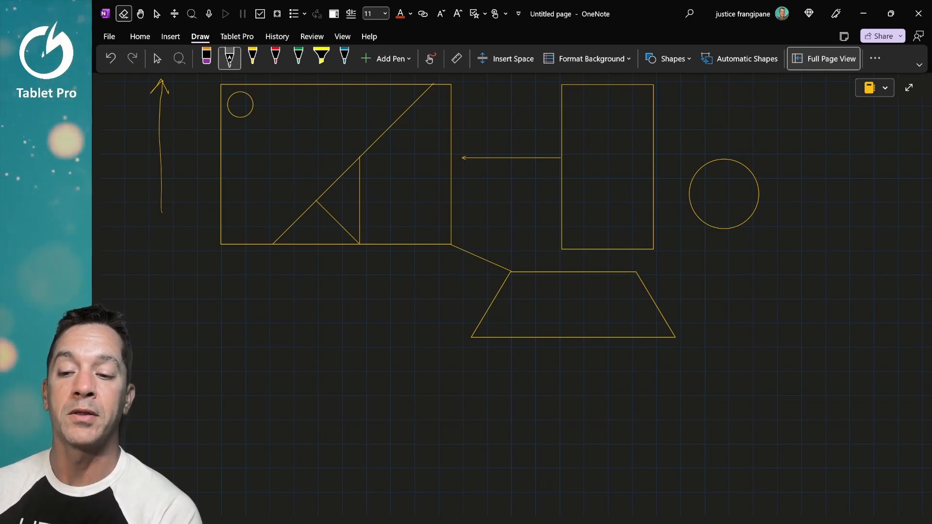
mouse_move(229, 58)
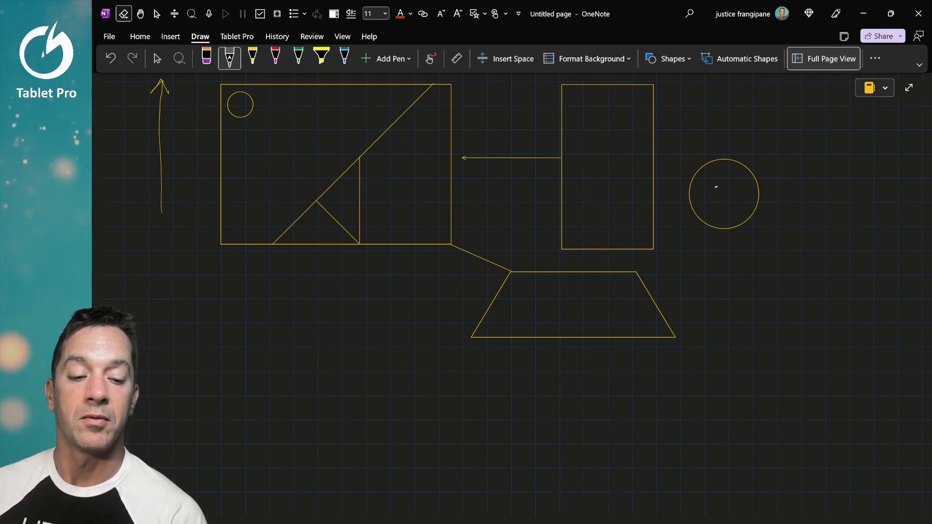
text(44 m)
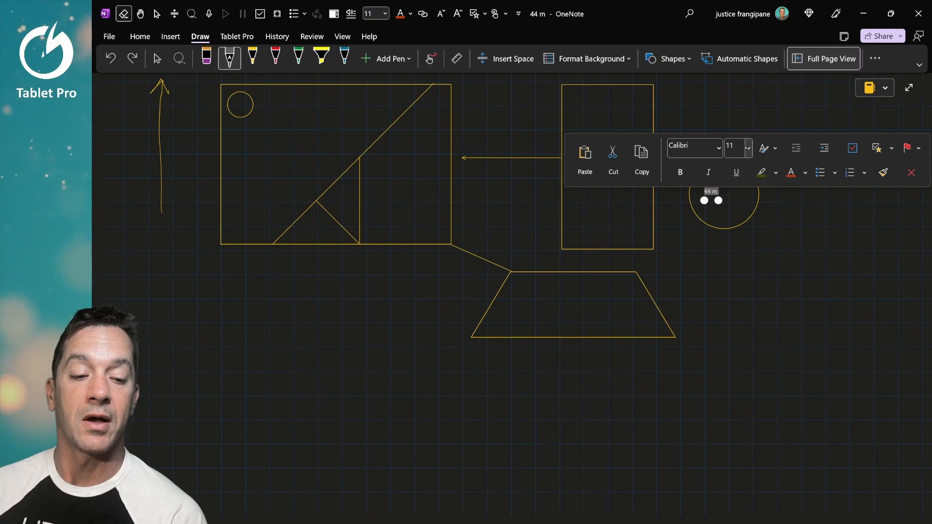
click(748, 147)
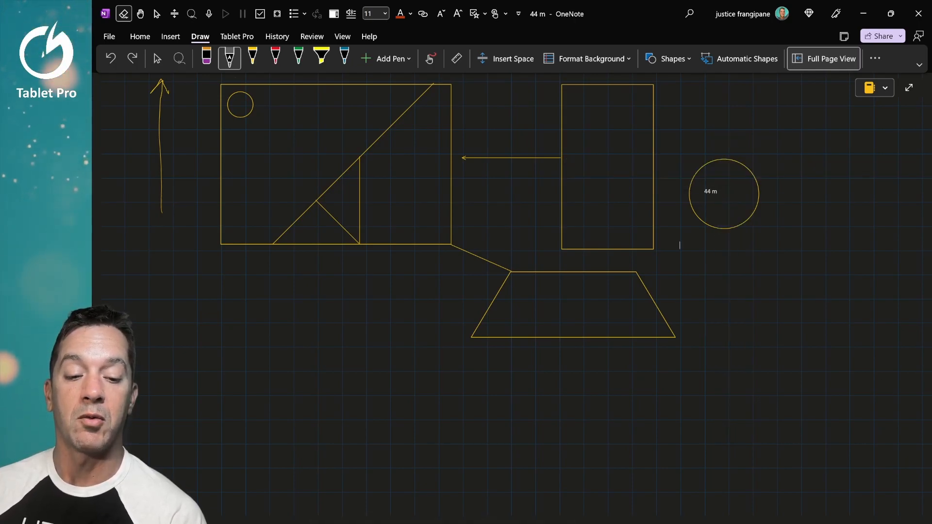
double_click(709, 191)
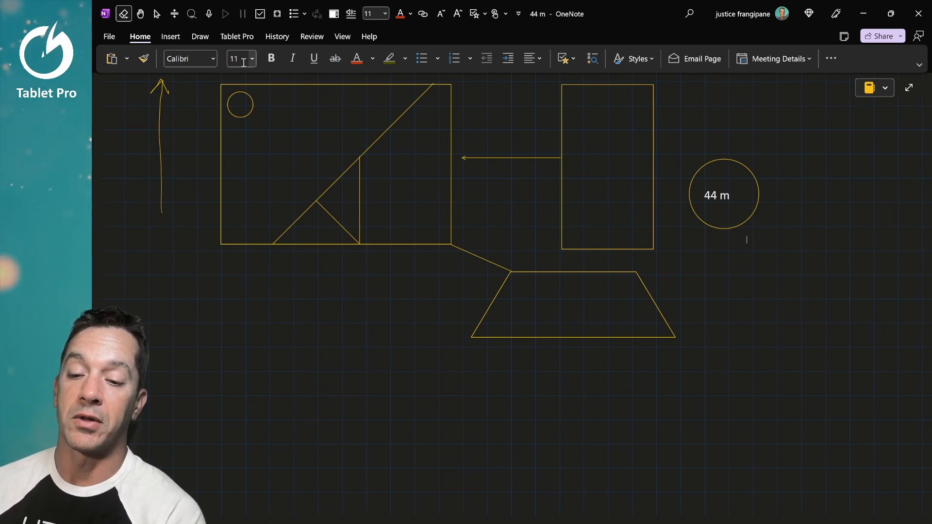
mouse_move(237, 58)
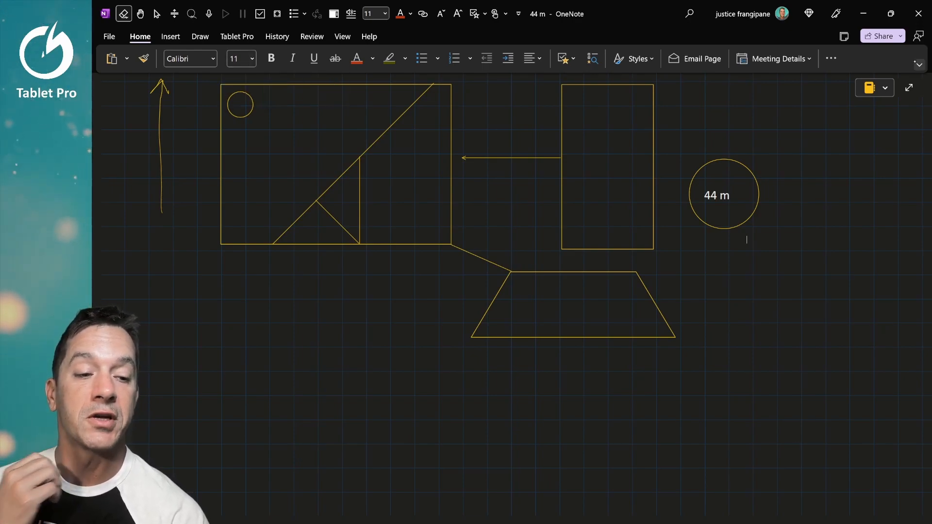
click(109, 36)
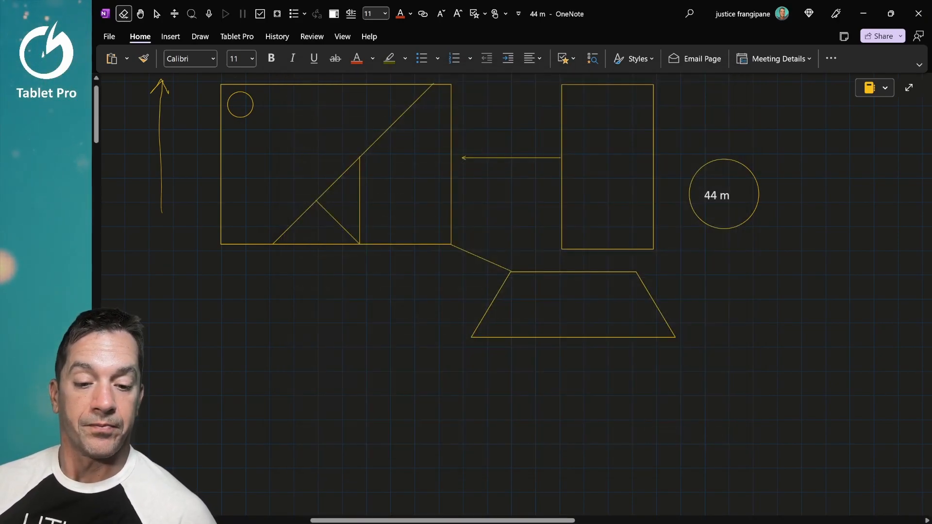
Add a typed '42 m' dimension label below the large rectangle
click(200, 36)
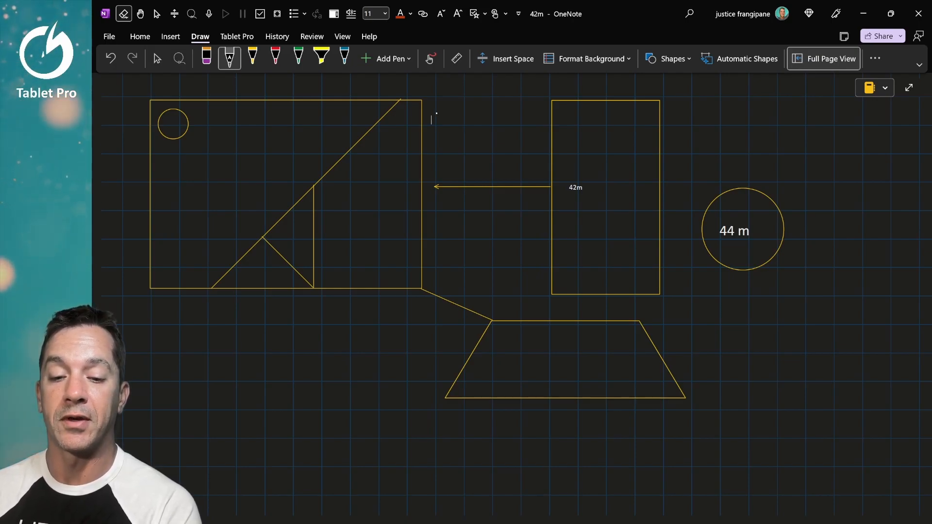
text(42m)
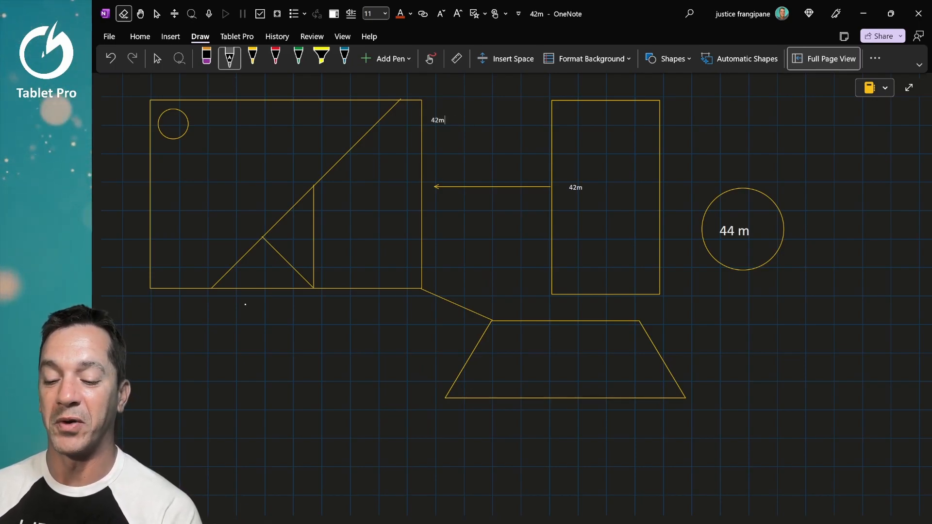
drag(255, 302, 274, 303)
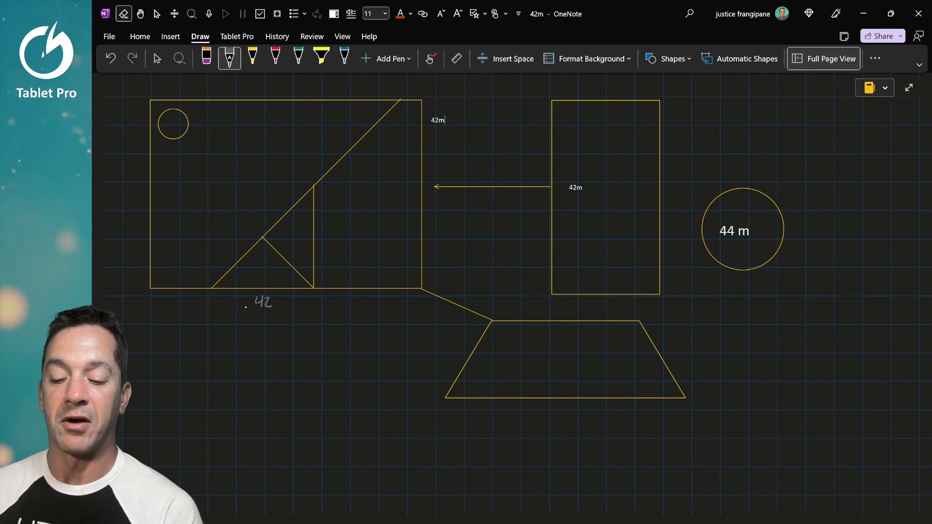
text(42)
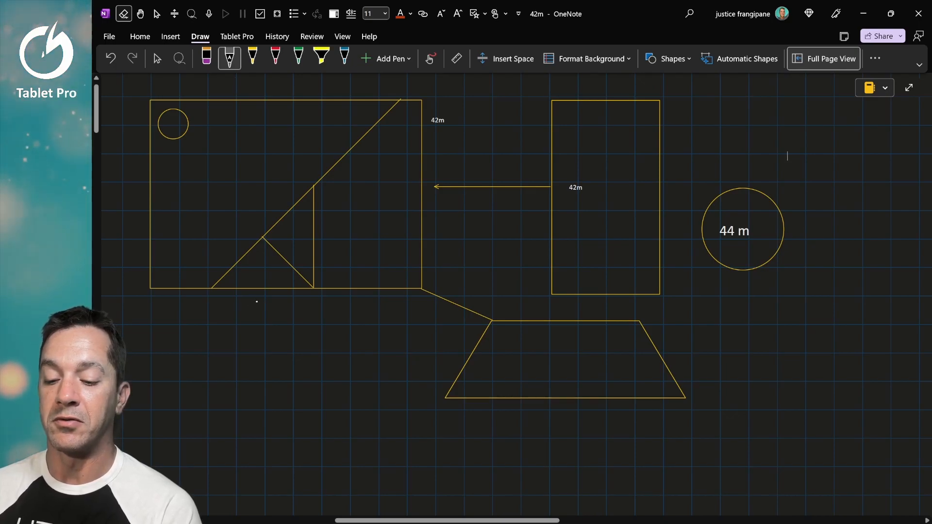
text(42 m)
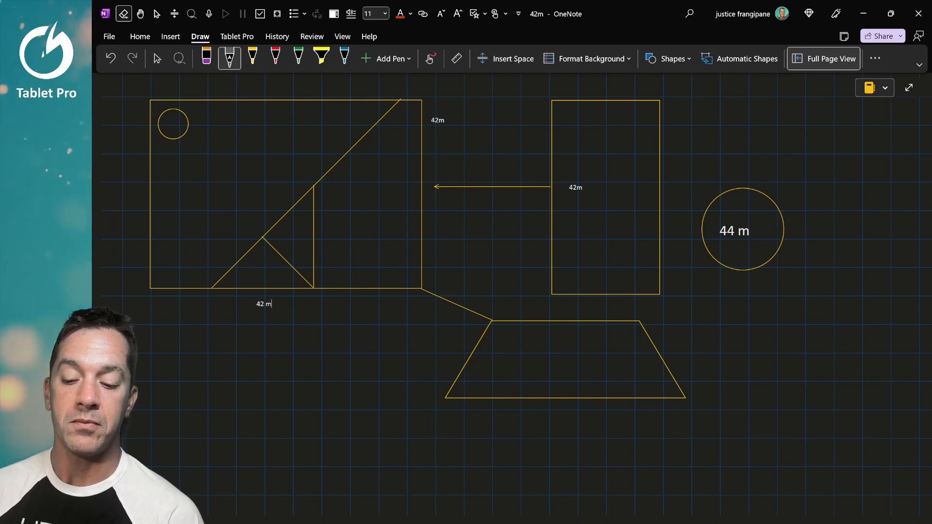
Write the note 'Remove this section' inside the trapezoid, converted to typed text
scroll(down, 3)
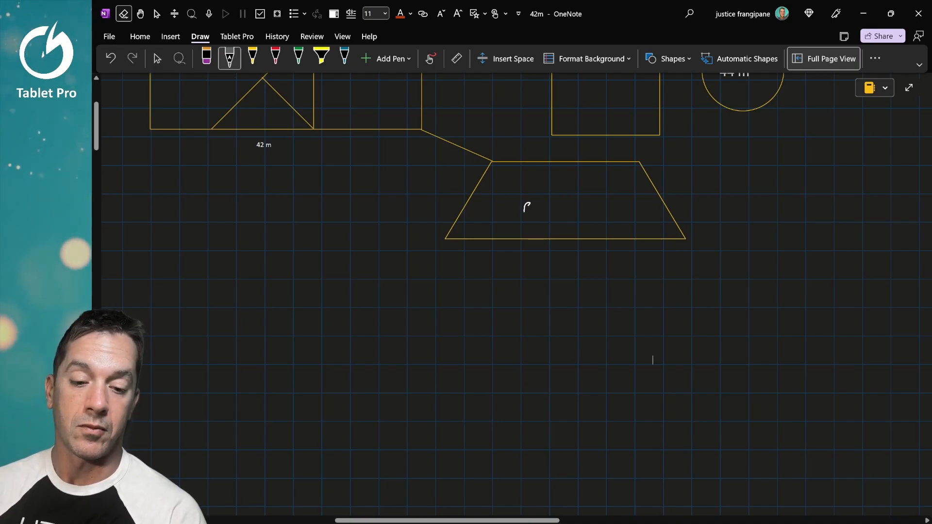
text(Remove thi)
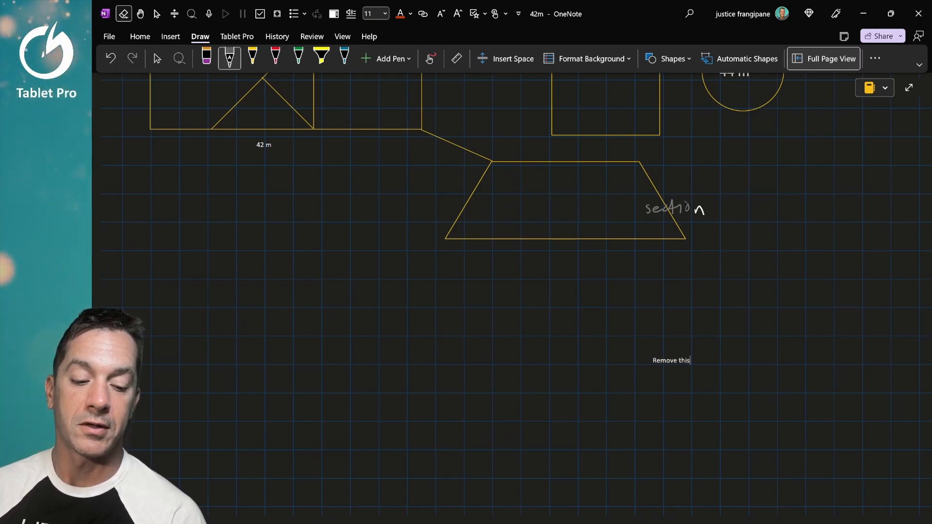
text(section)
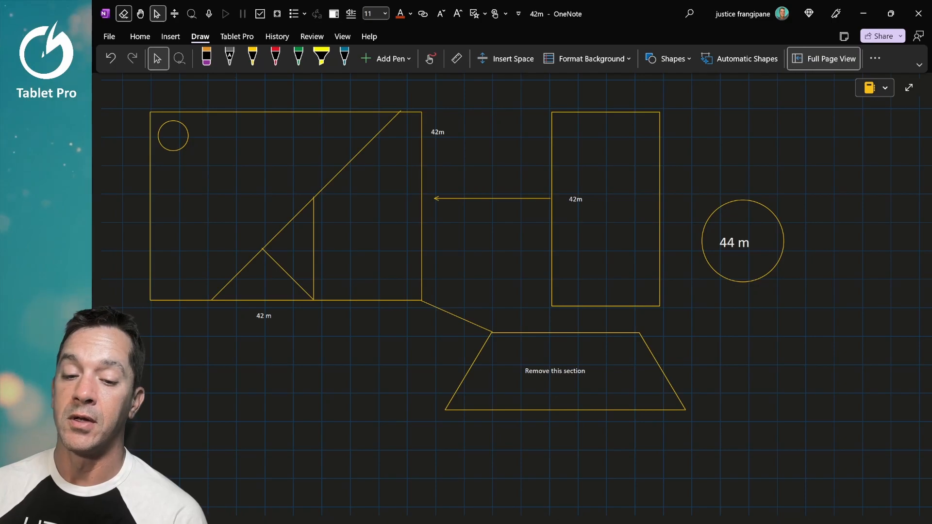
click(206, 58)
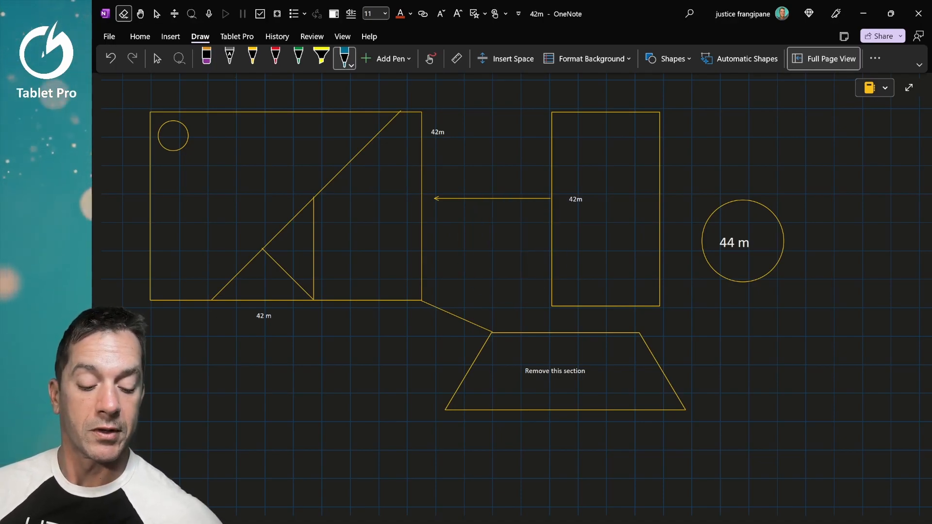
Show the Tablet Pro Studio main panel with the OneNote.exe pen button and preset settings
click(224, 511)
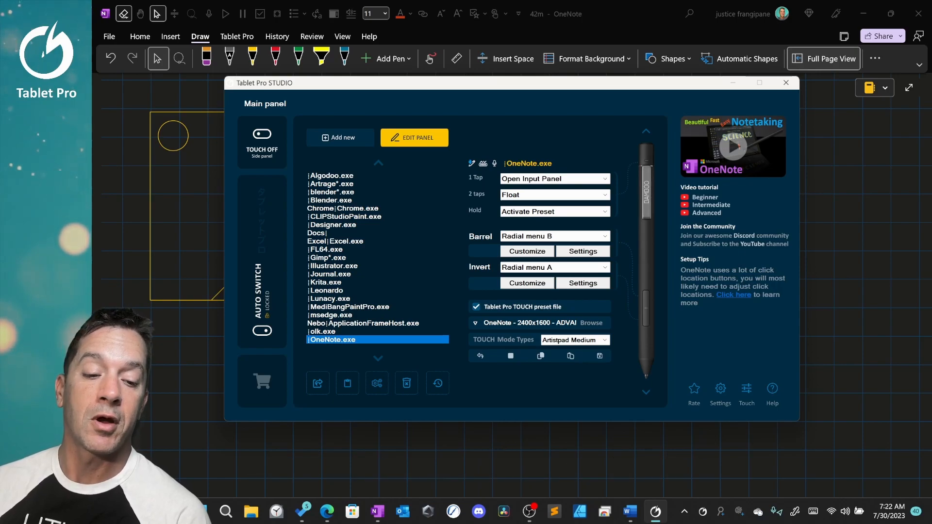
mouse_move(704, 197)
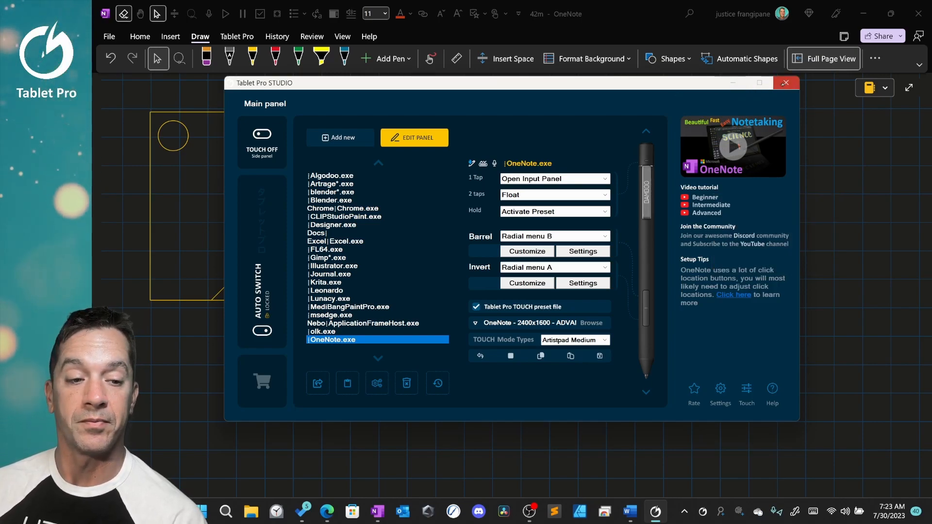
click(785, 82)
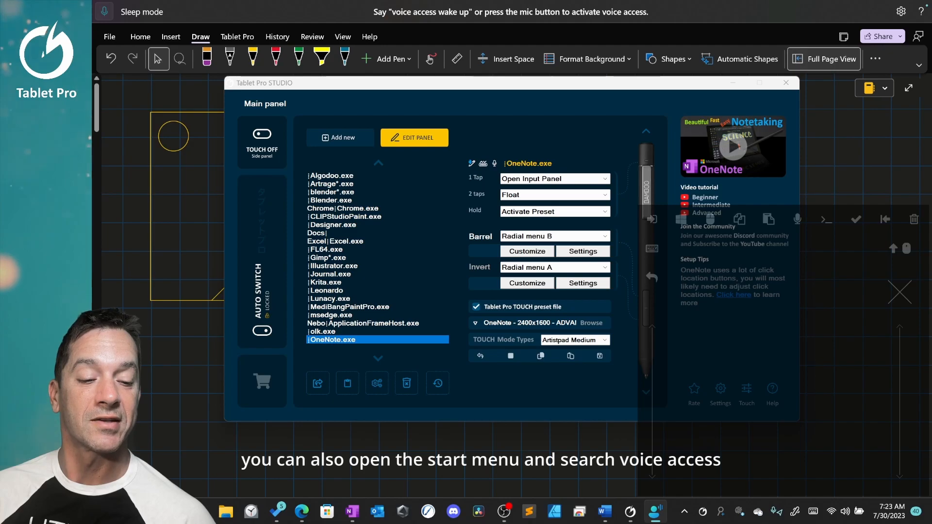
Close the Tablet Pro panel and start a note box inside the large rectangle
click(785, 83)
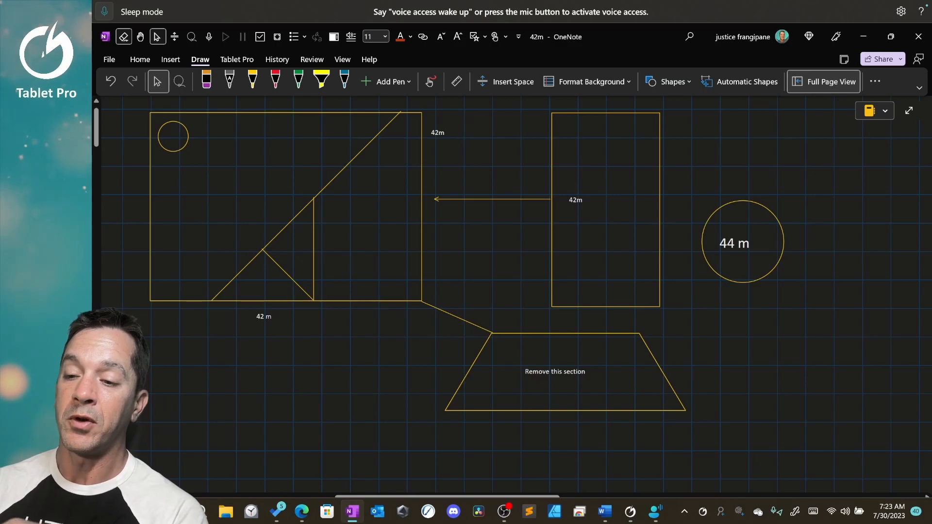
click(104, 12)
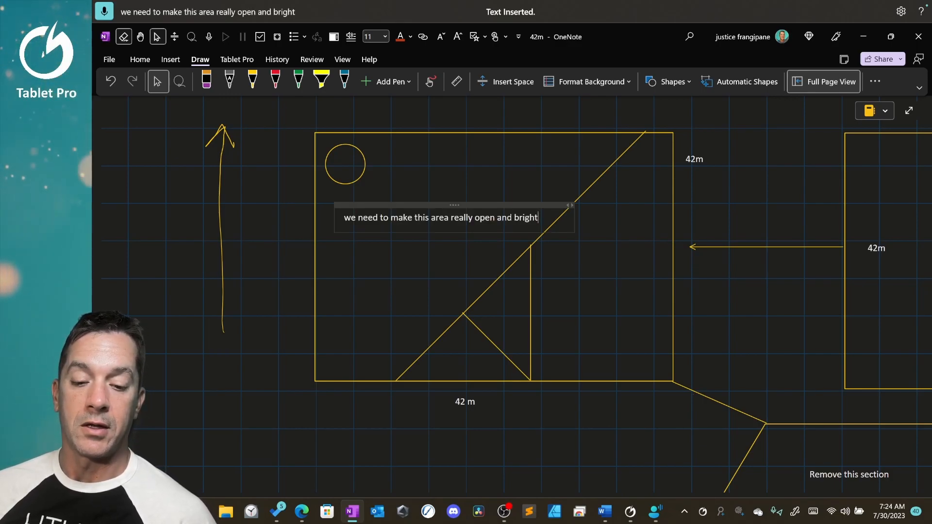
Dictate 'make sure that the ceilings are lofted' and 'And the doorways are wide enough for bringing in large furniture' on new lines
key(enter)
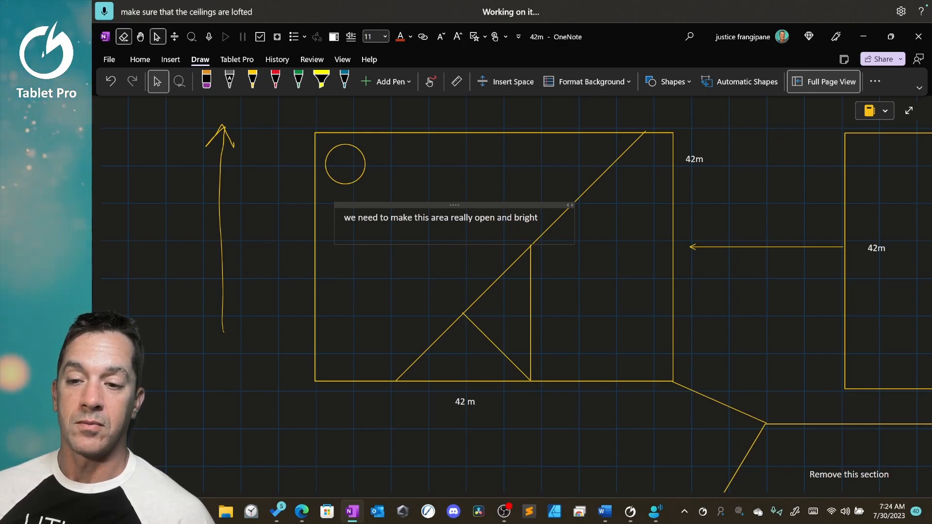
text(make sure that the ceilings are lofted)
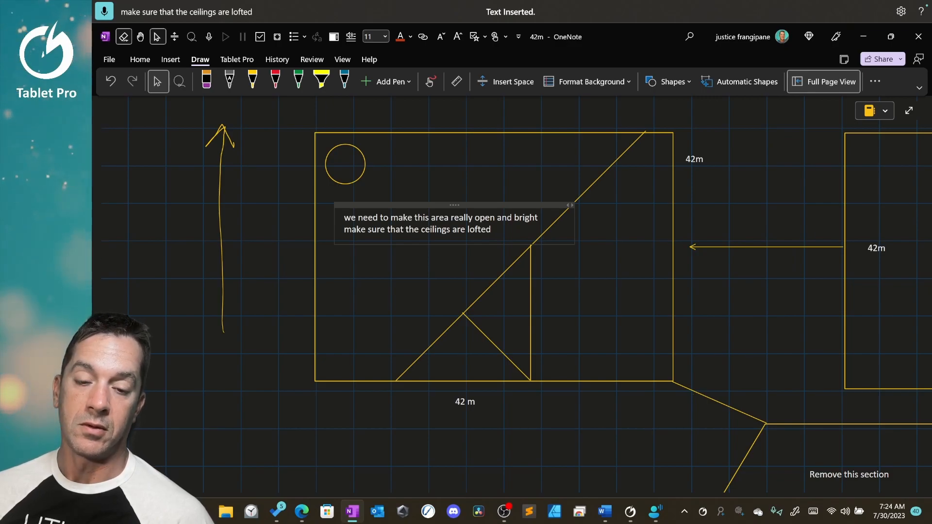
key(enter)
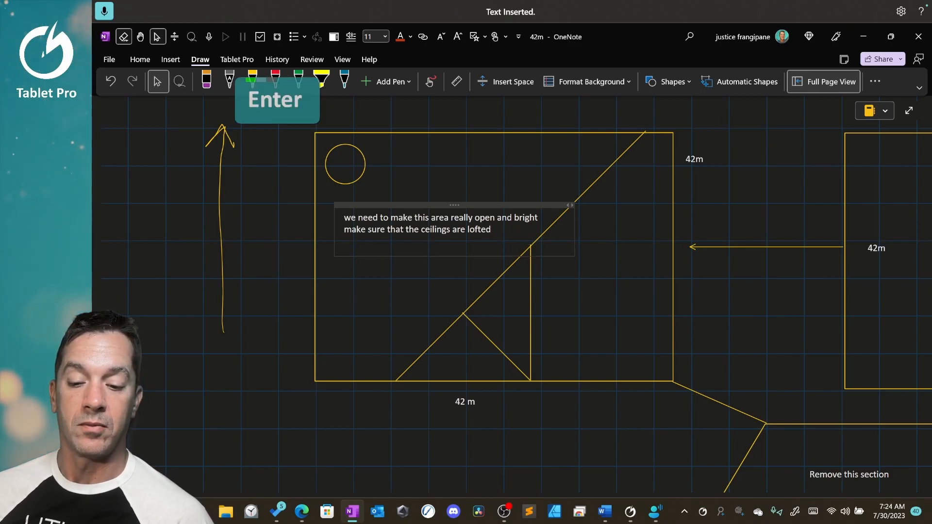
key(Enter)
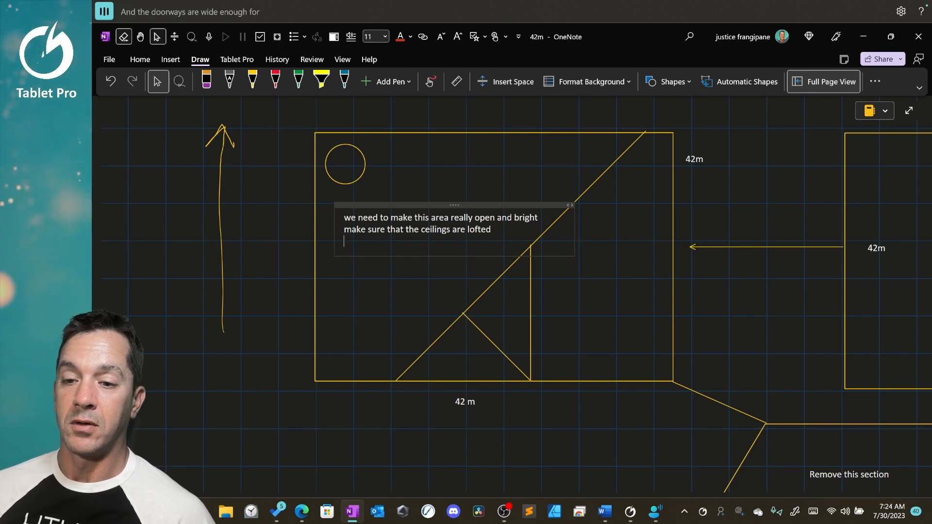
text(And the doorways are wide enough for)
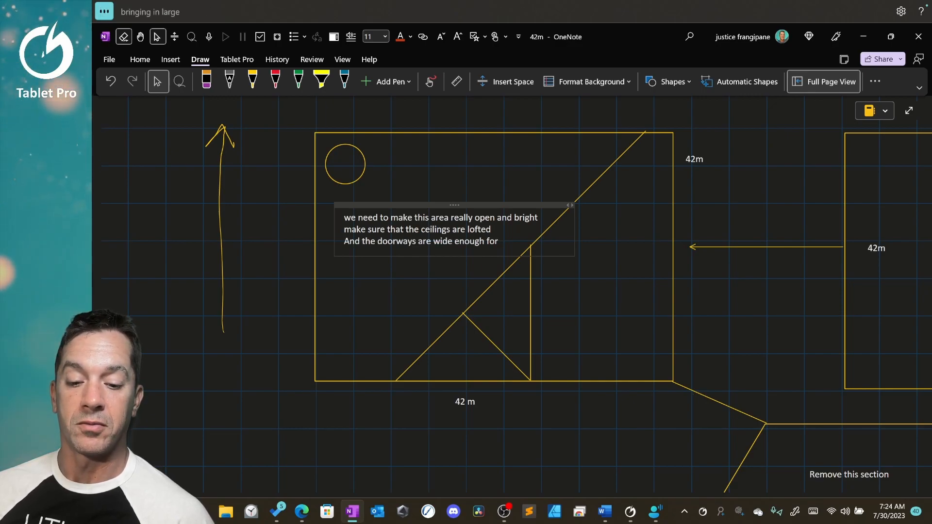
text(bringing in large furniture)
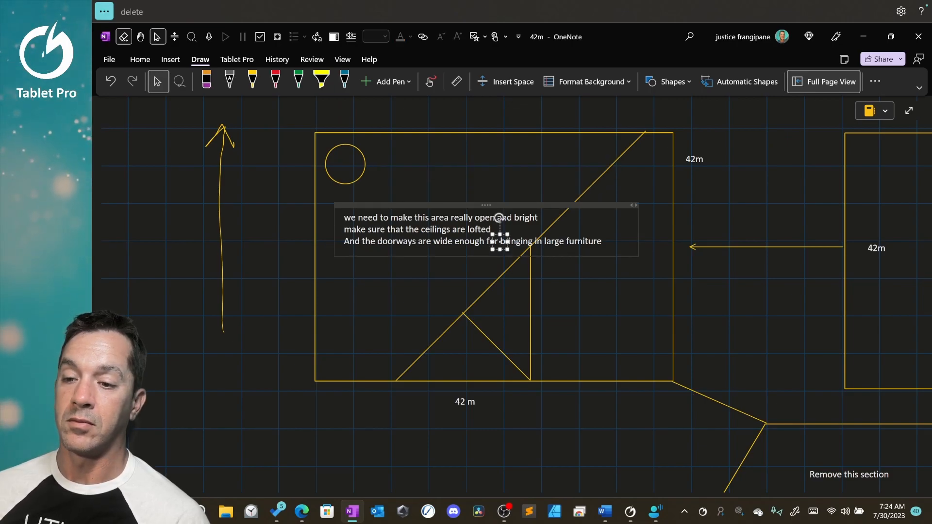
Break the last sentence onto its own line and duplicate the selected note text
key(delete)
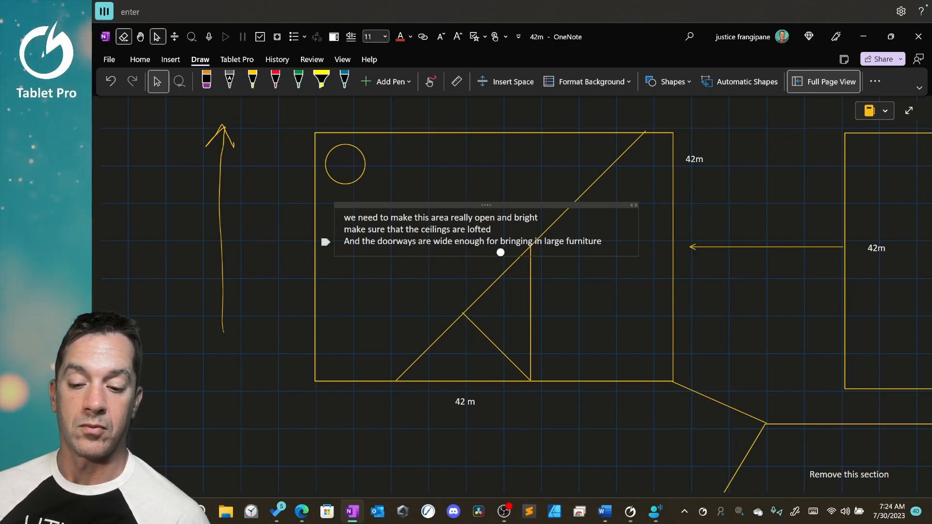
key(enter)
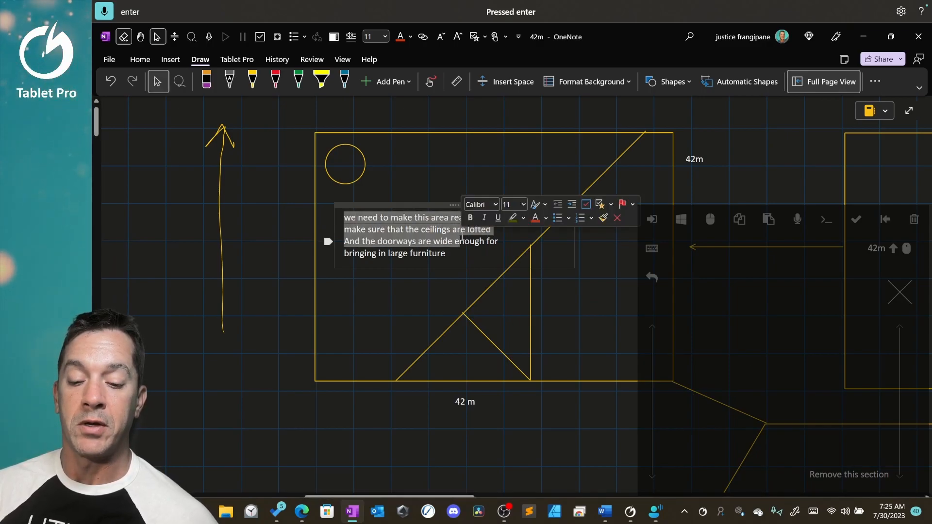
key(ctrl+c)
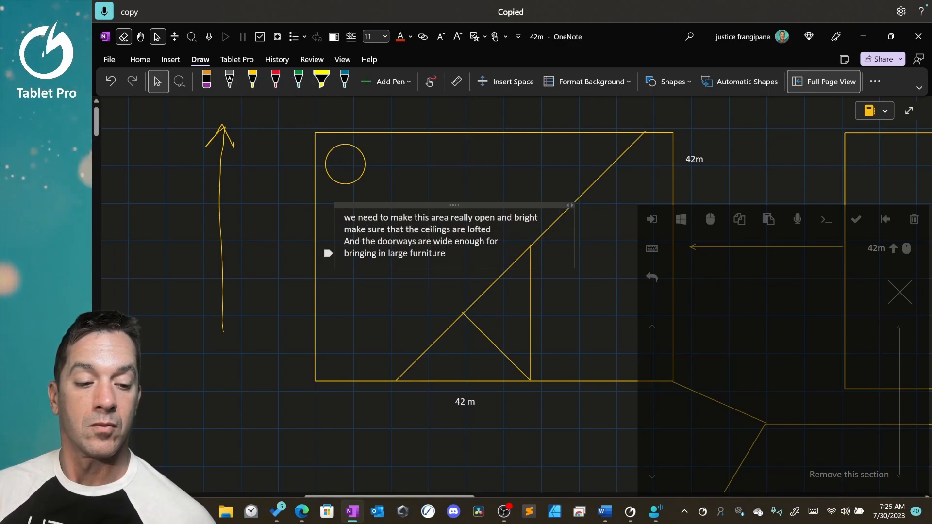
key(ctrl+v)
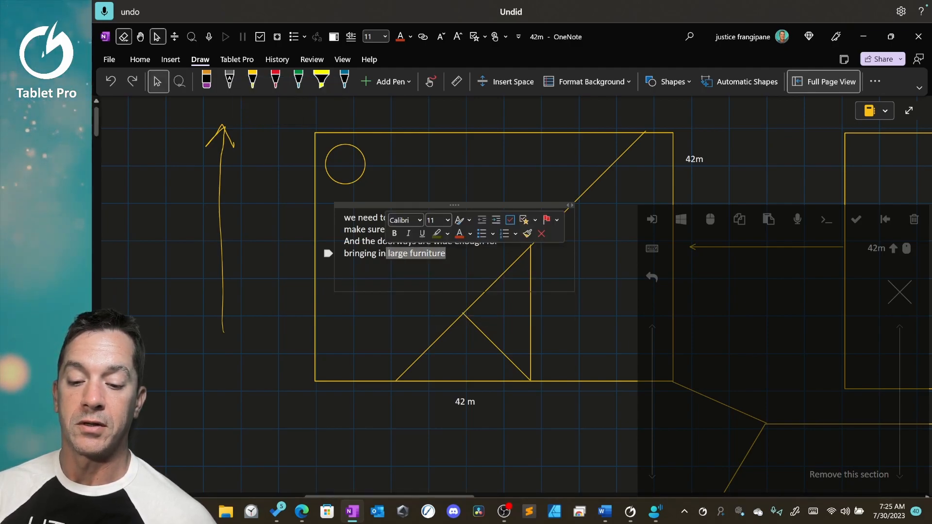
Remove 'large furniture', replace 'doorways' with 'walkways' and end the line with 'a large table'
key(delete)
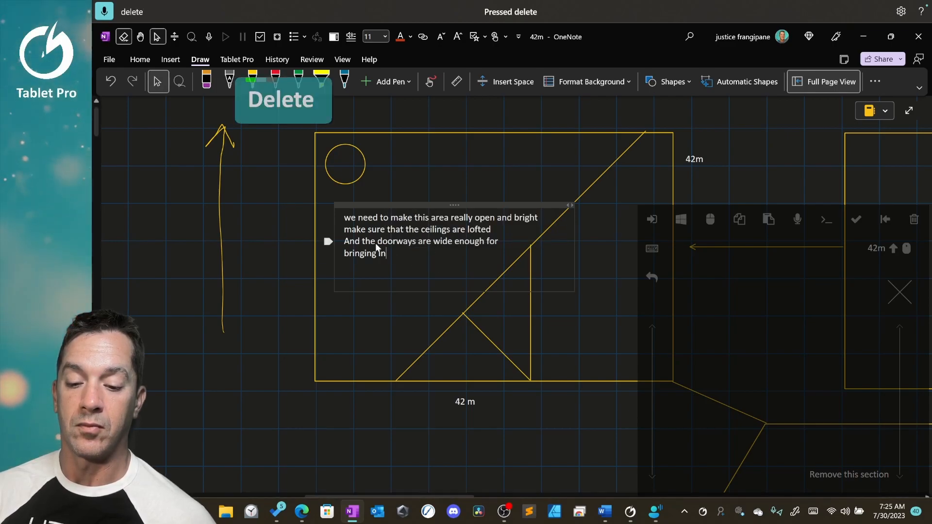
double_click(396, 241)
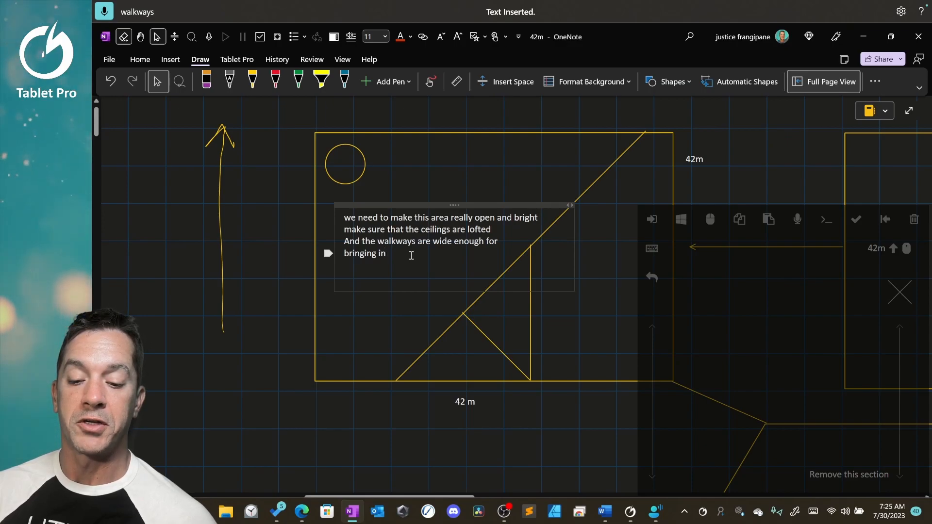
text(a large table)
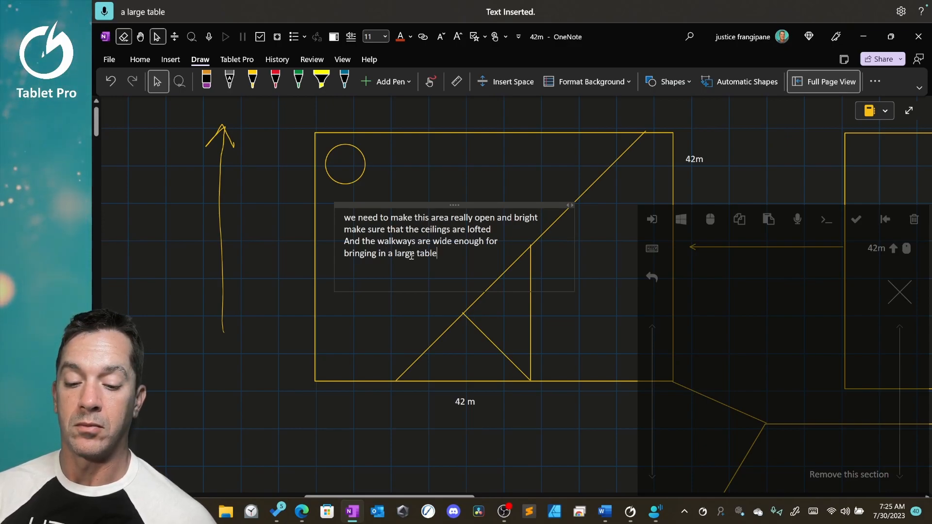